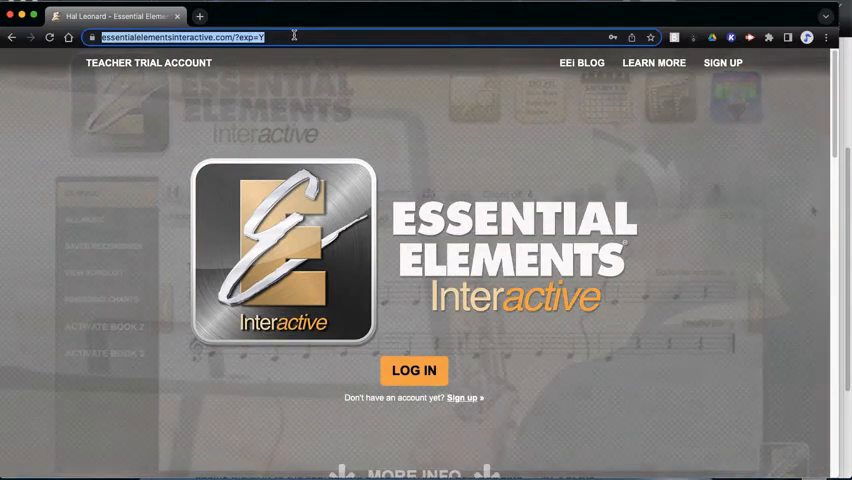
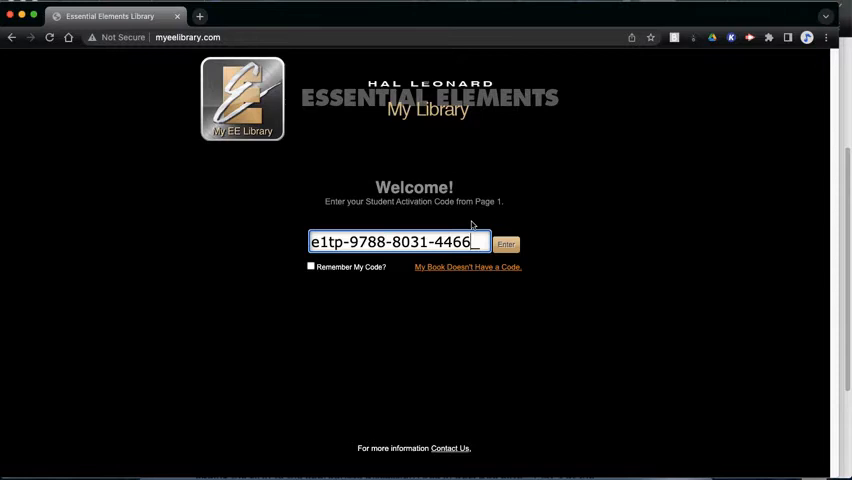
- Go to myeelibrary.com in Chrome
mouse_move(472, 224)
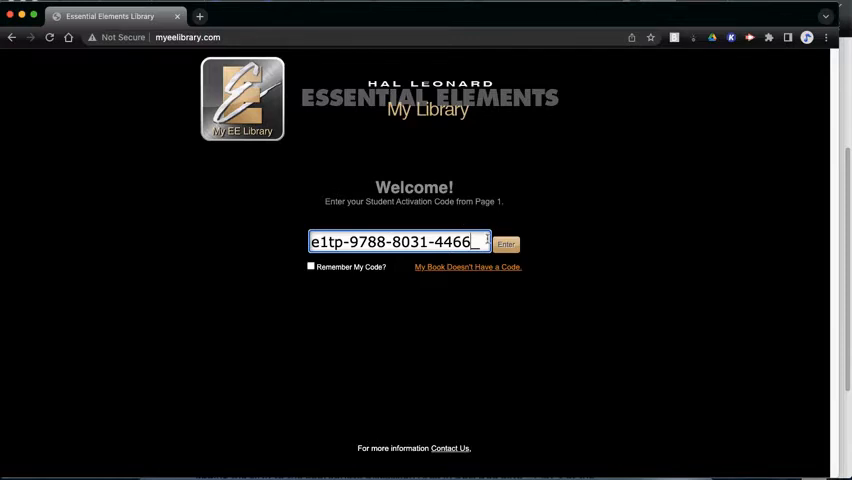
left_click(506, 244)
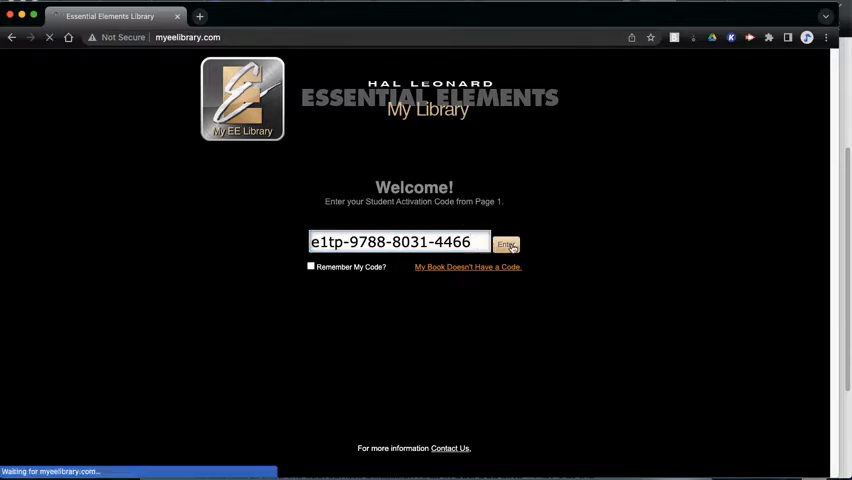
left_click(506, 244)
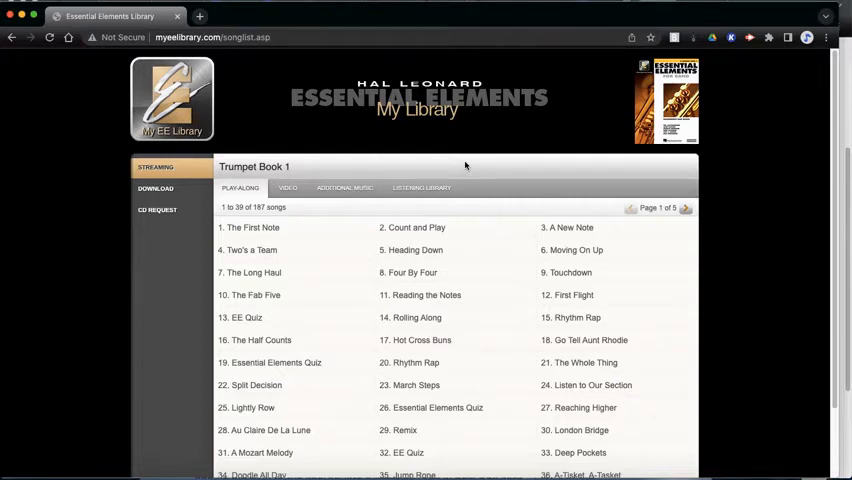
- Return to the activation-code welcome page
left_click(155, 188)
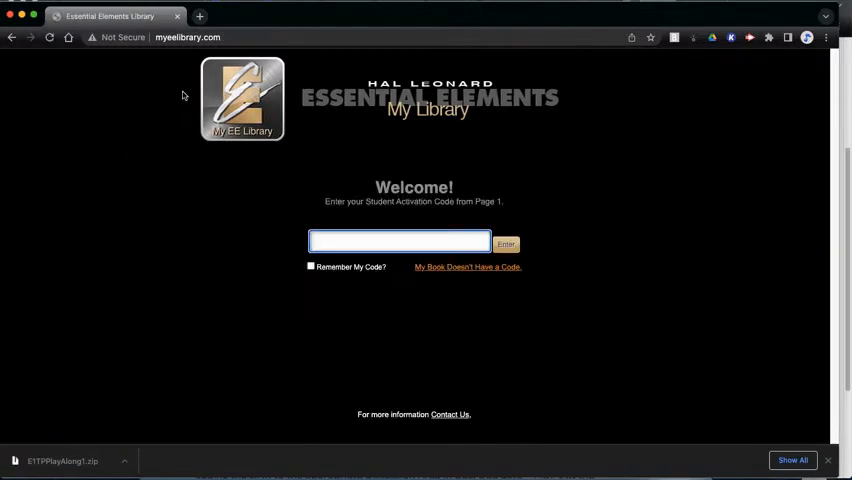
mouse_move(473, 195)
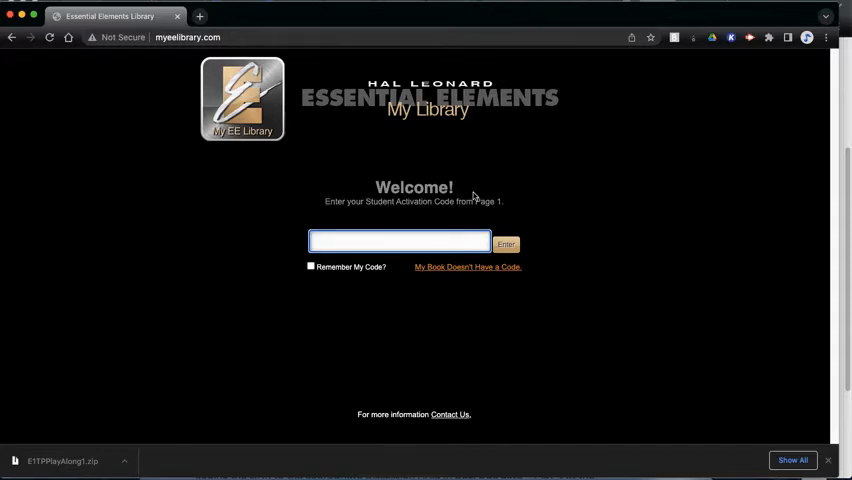
mouse_move(462, 220)
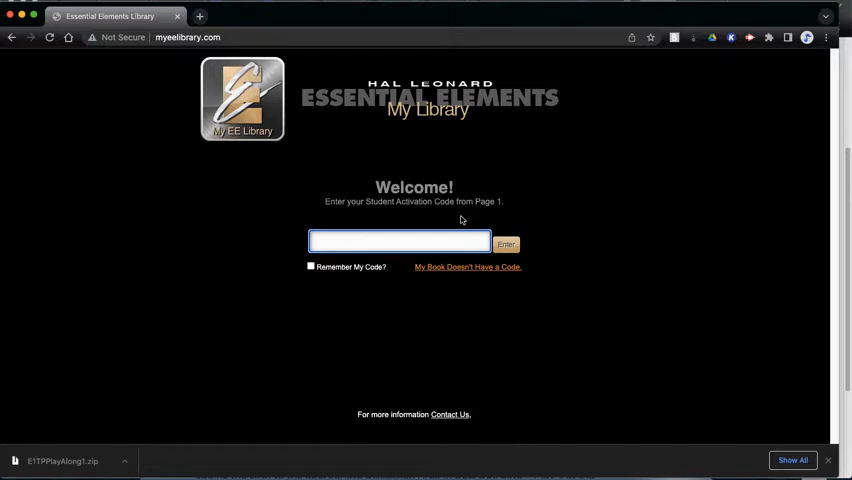
mouse_move(435, 273)
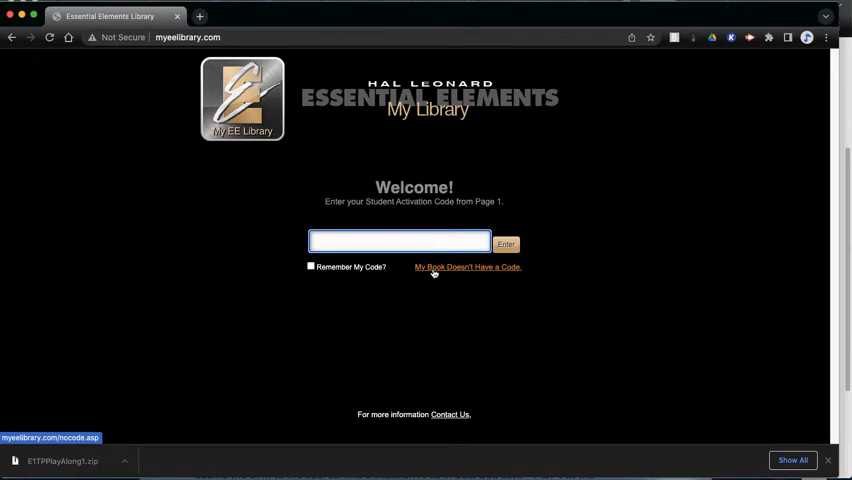
left_click(467, 267)
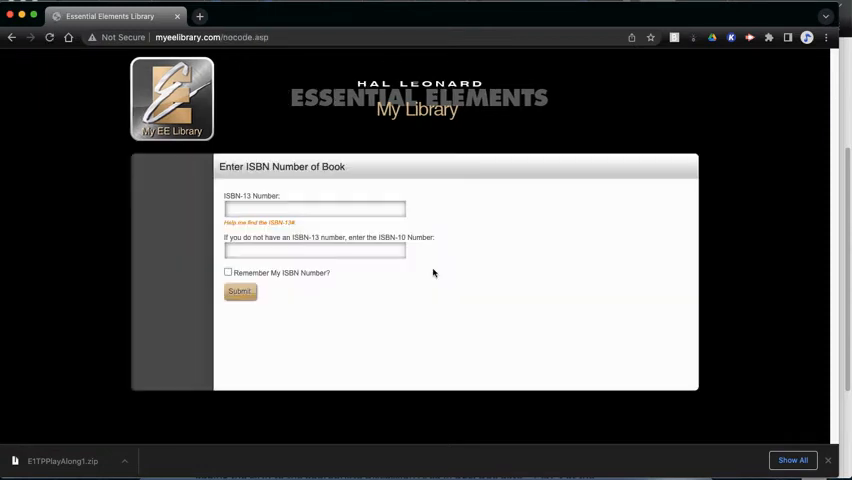
left_click(314, 208)
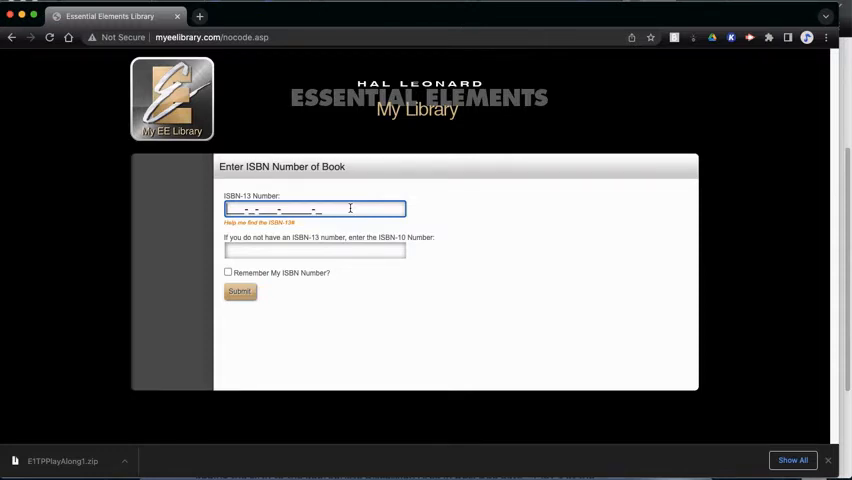
type("978-0-")
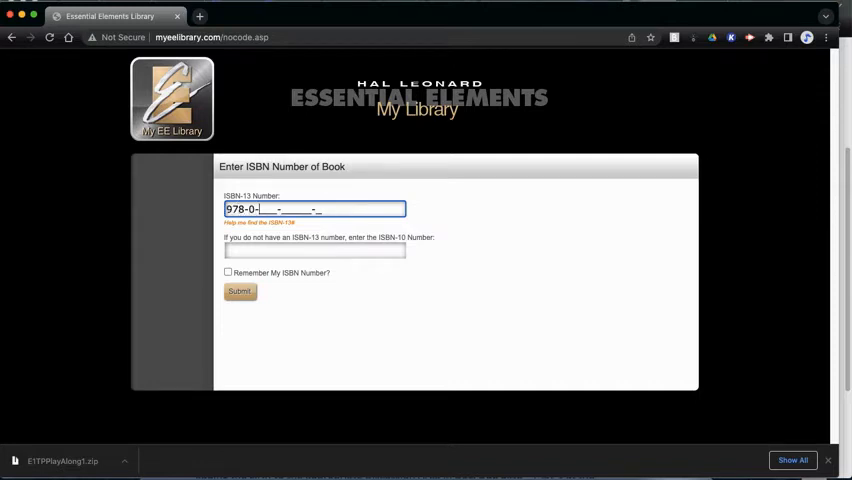
type("634-")
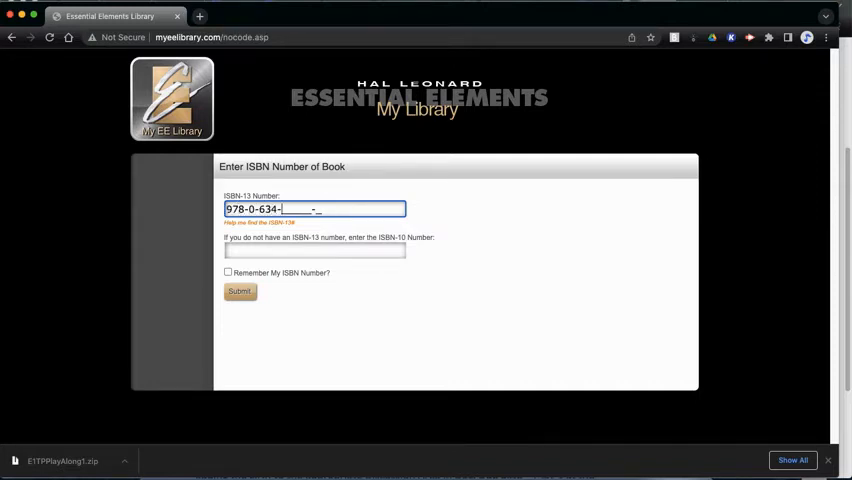
type("00320-2")
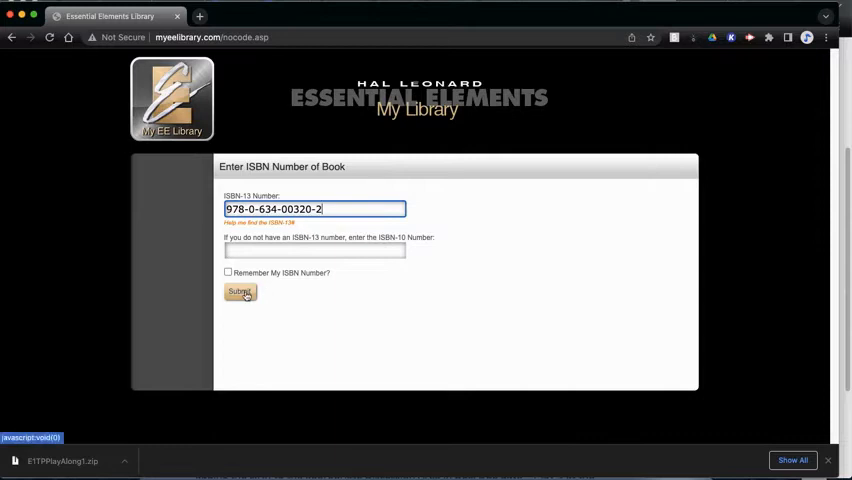
left_click(239, 291)
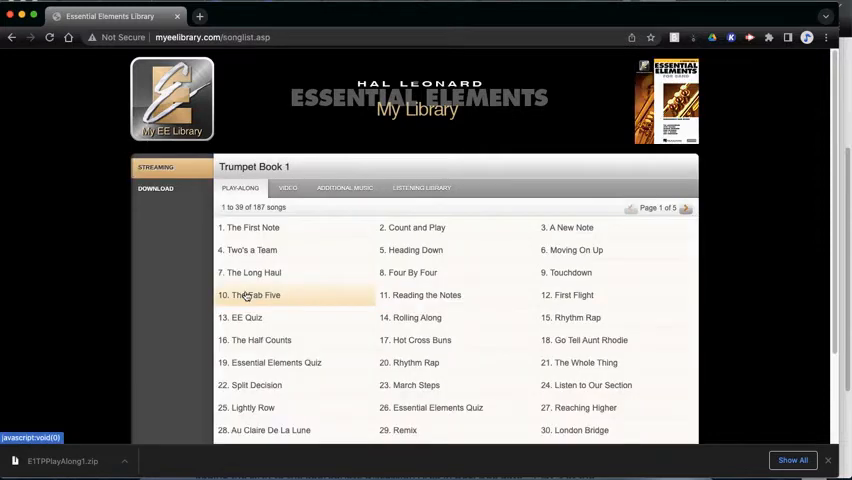
mouse_move(172, 100)
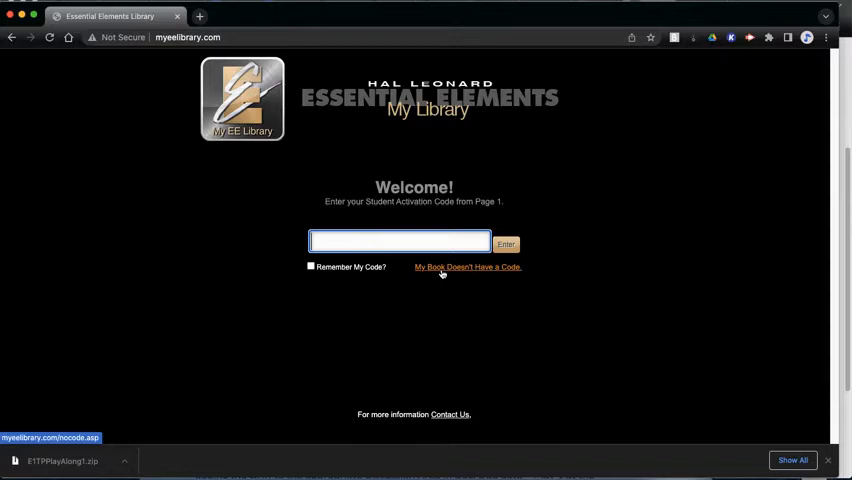
- Submit the book's ISBN-10 via 'My Book Doesn't Have a Code' to reopen the songs
left_click(467, 267)
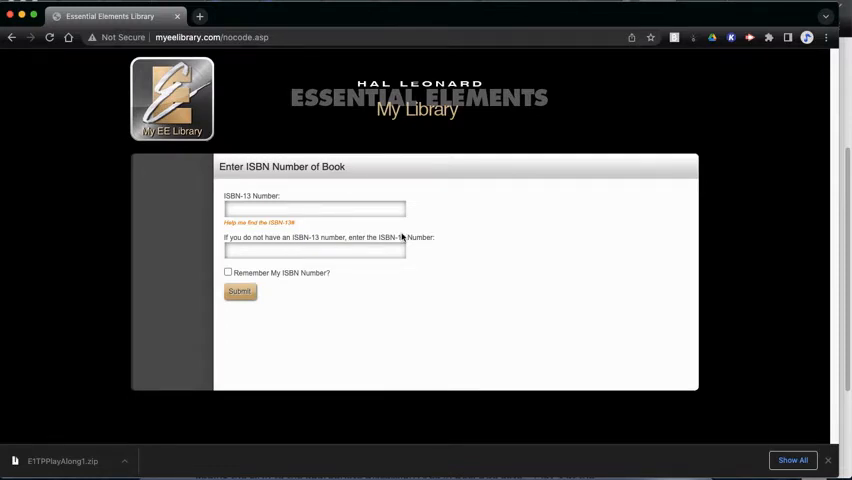
left_click(315, 251)
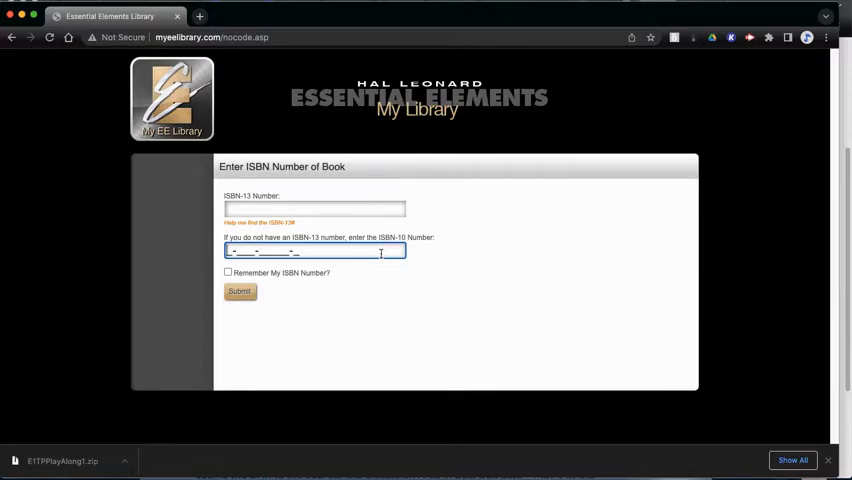
left_click(239, 291)
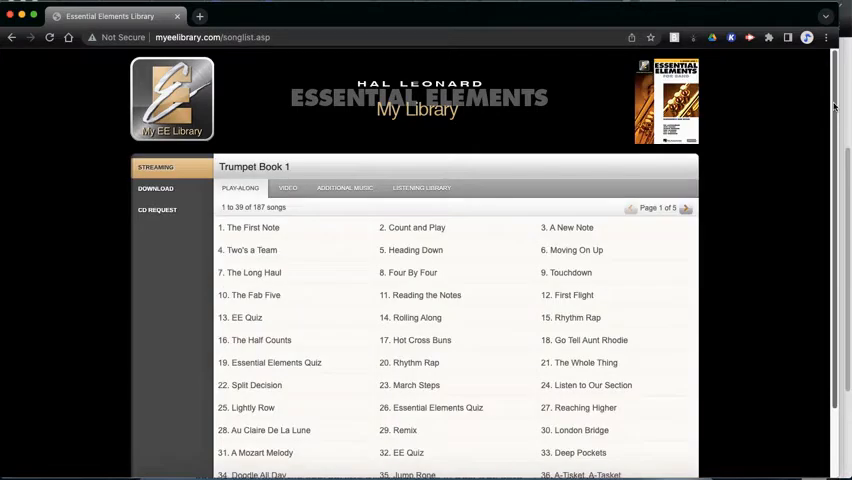
- Page through the Trumpet Book 1 play-along list to the last page, songs up to 187
scroll("down", 3)
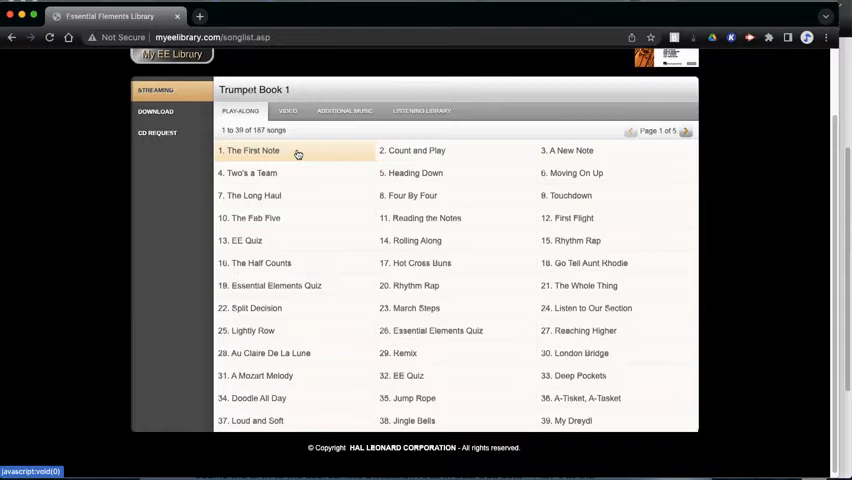
left_click(686, 131)
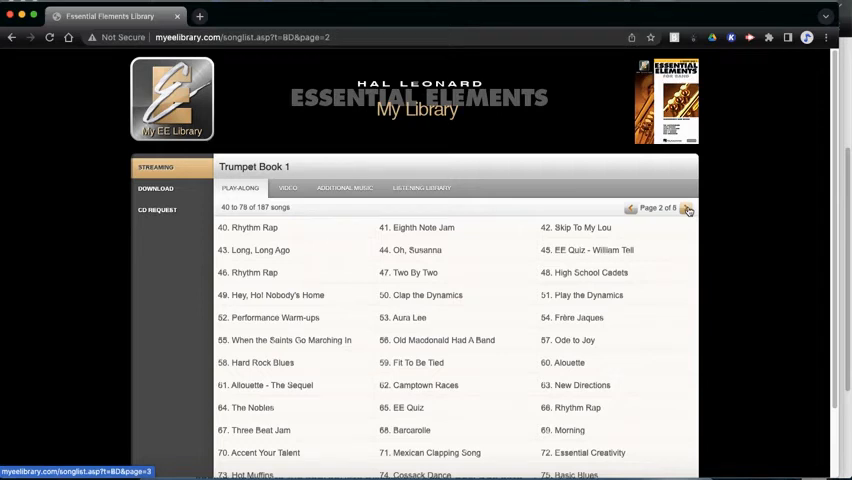
left_click(687, 209)
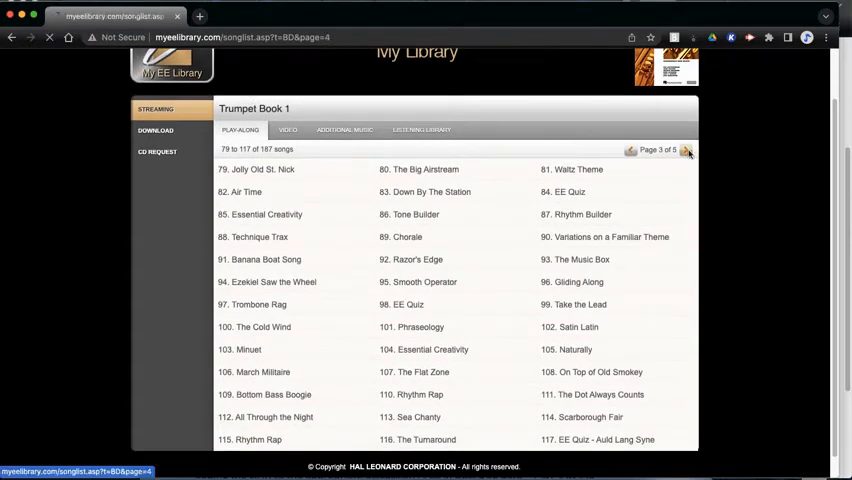
left_click(685, 151)
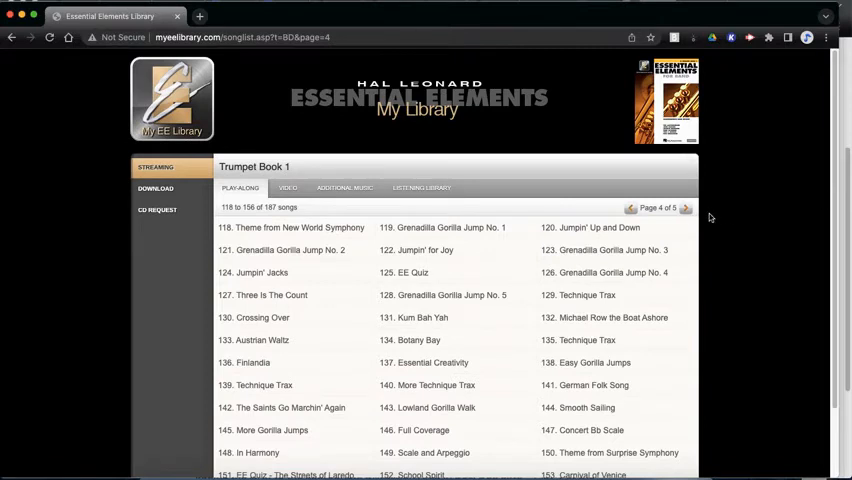
left_click(685, 208)
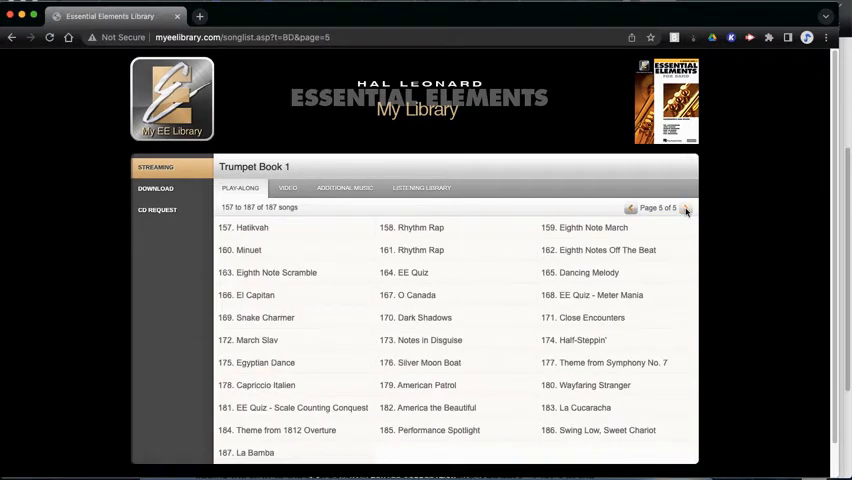
mouse_move(695, 308)
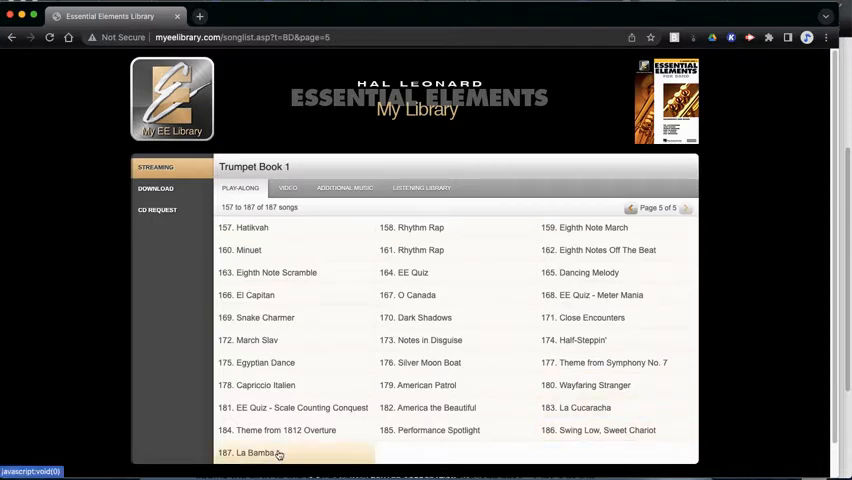
mouse_move(155, 188)
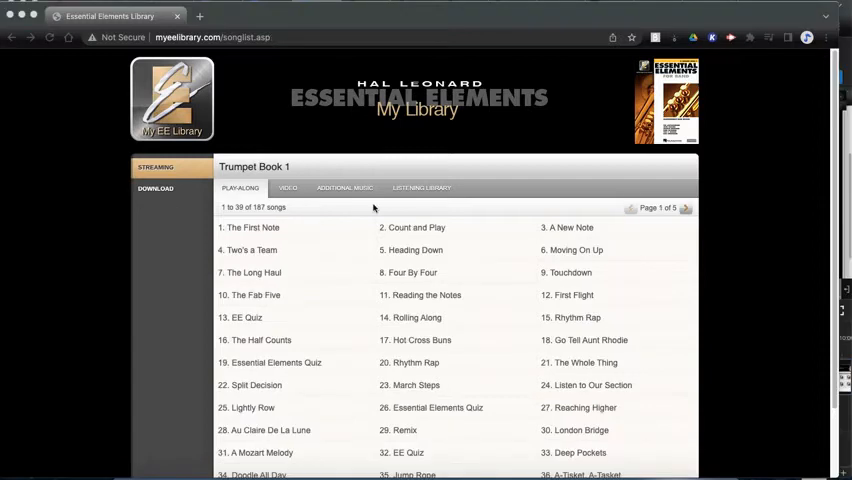
mouse_move(345, 218)
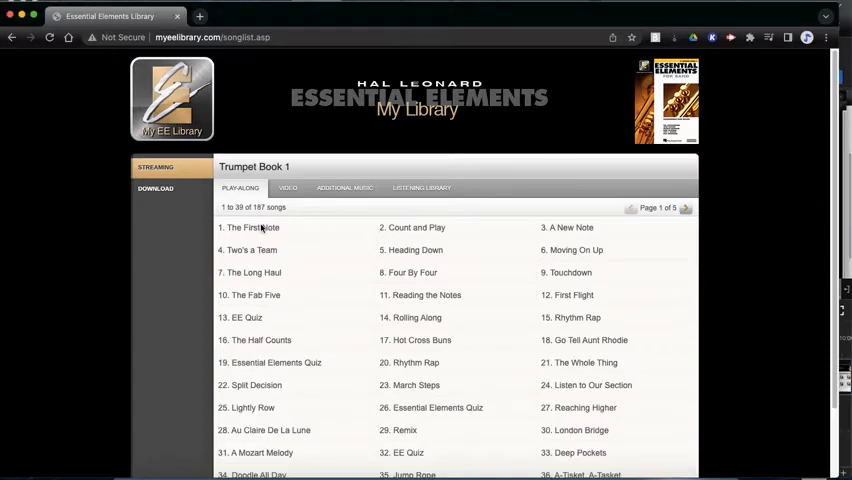
- Play and pause 'The First Note', close its player, and show page 2 of songs
left_click(254, 227)
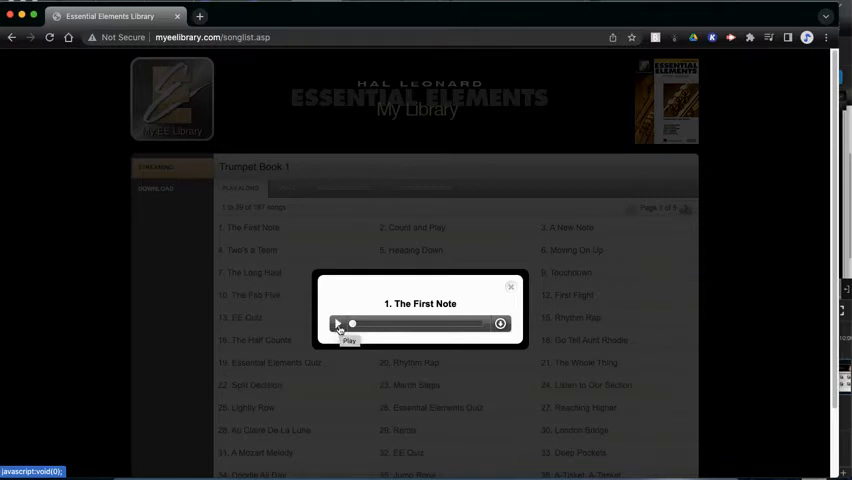
left_click(339, 323)
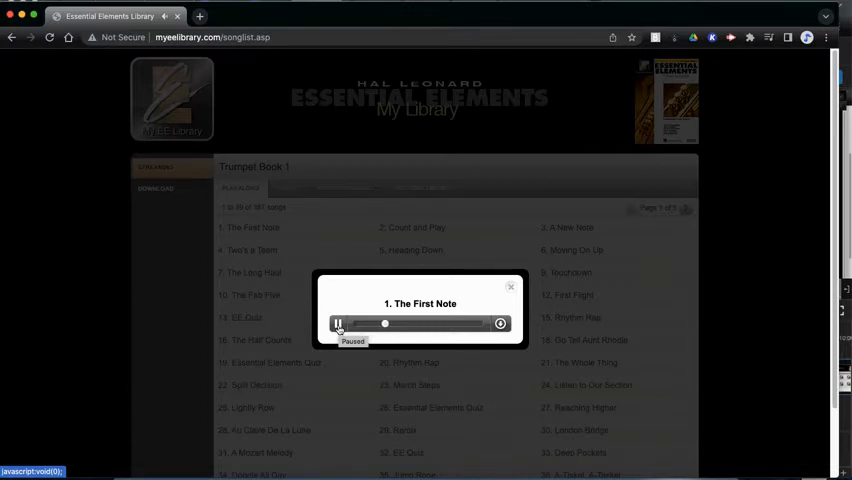
left_click(338, 323)
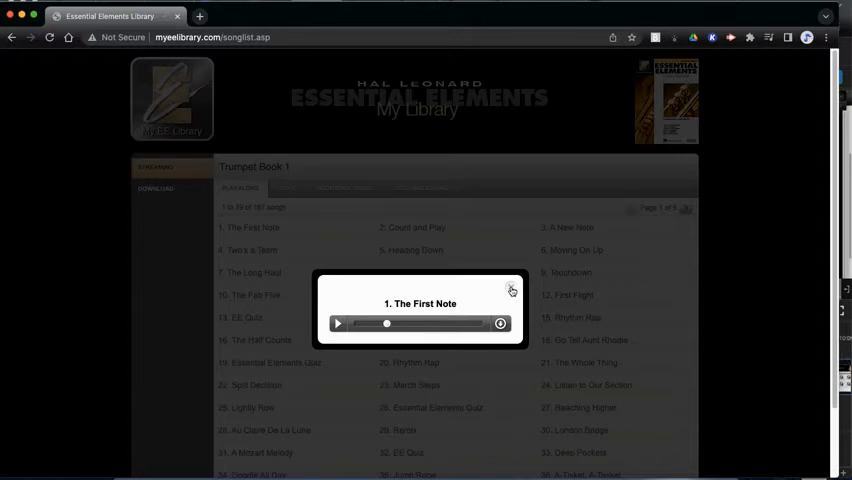
left_click(512, 291)
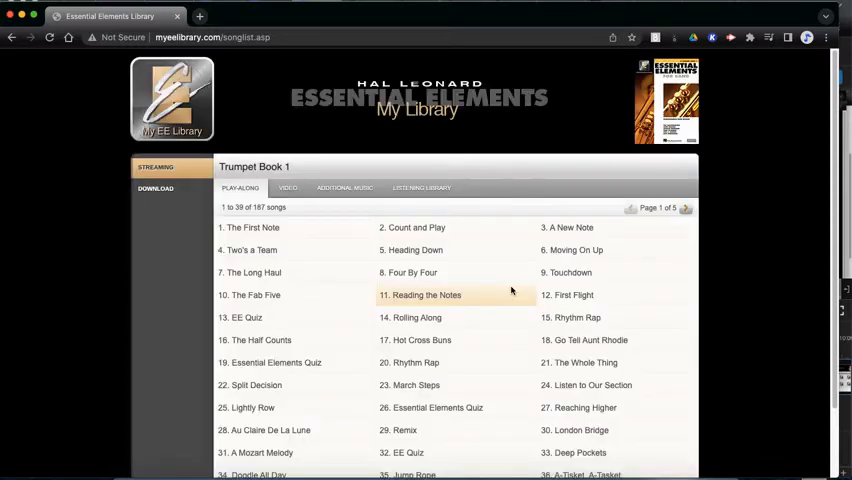
left_click(686, 208)
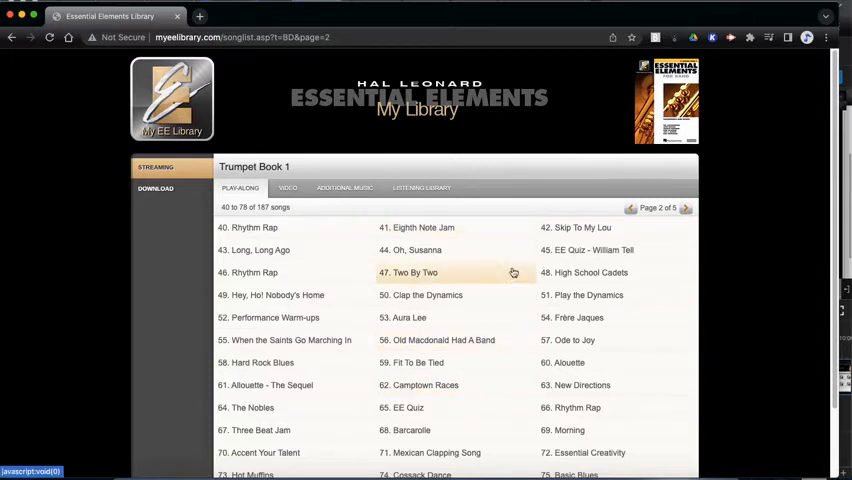
mouse_move(590, 227)
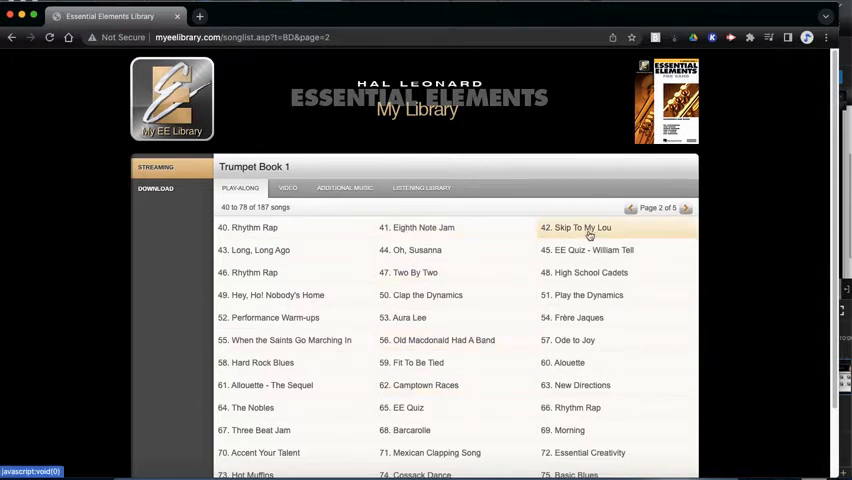
- Open '42. Skip To My Lou', play it briefly, and pause it
left_click(584, 227)
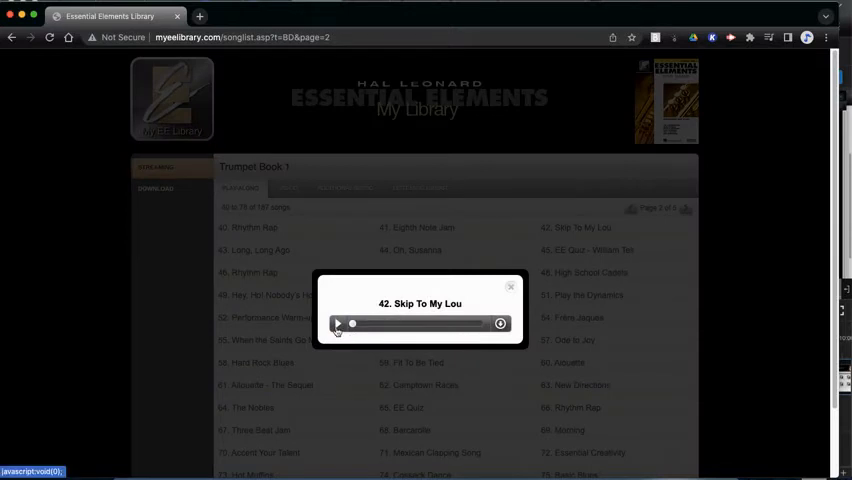
left_click(338, 323)
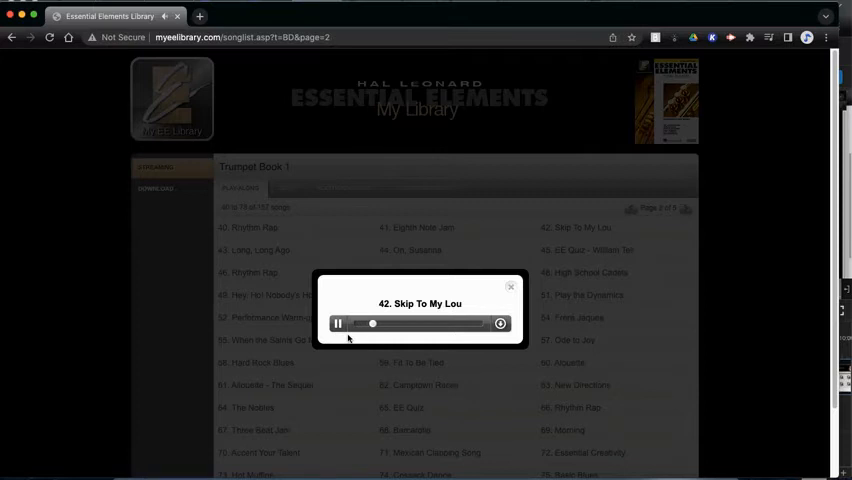
left_click(338, 323)
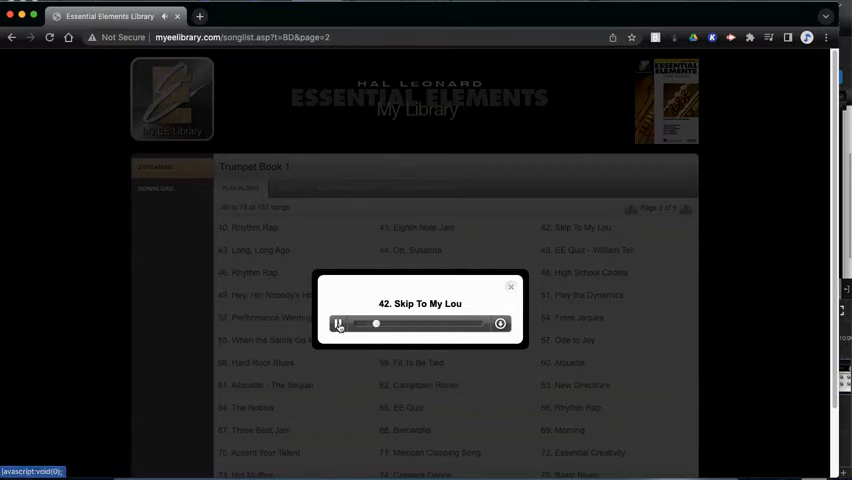
left_click(339, 323)
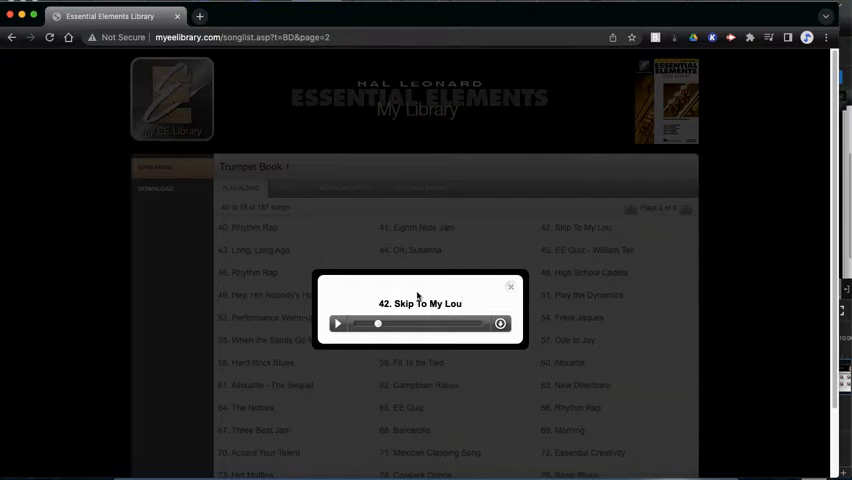
mouse_move(441, 289)
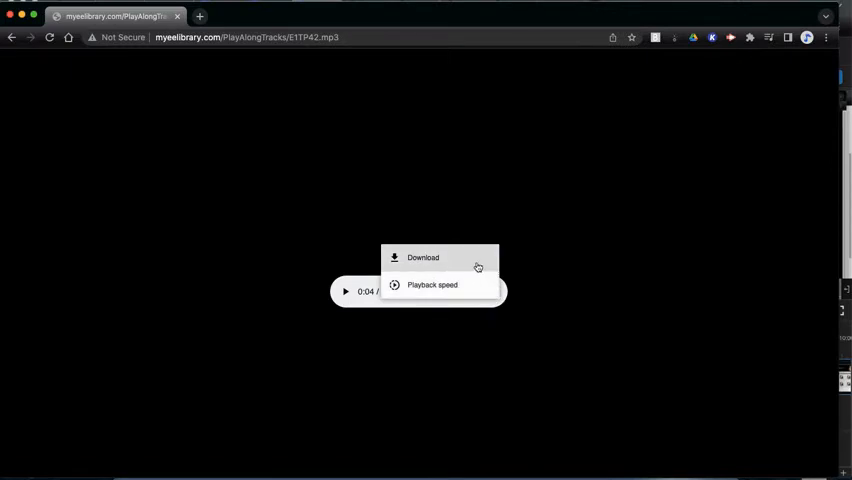
mouse_move(448, 286)
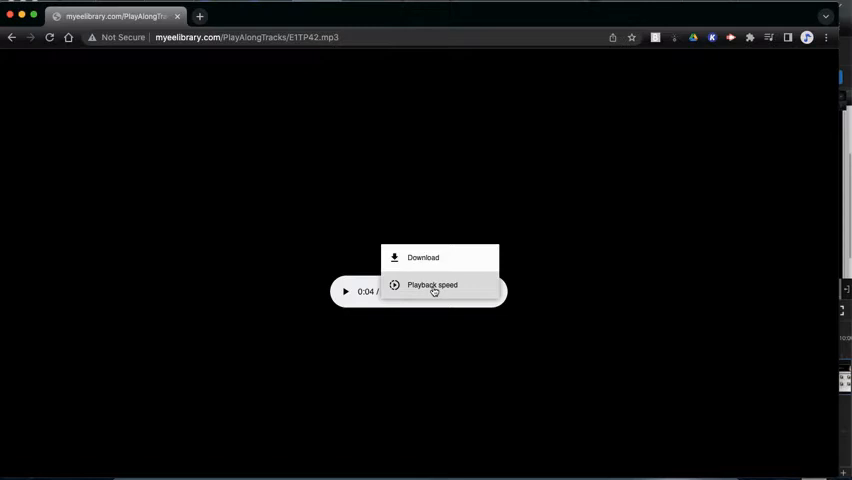
- Set the E1TP42.mp3 playback speed to 0.5
left_click(422, 257)
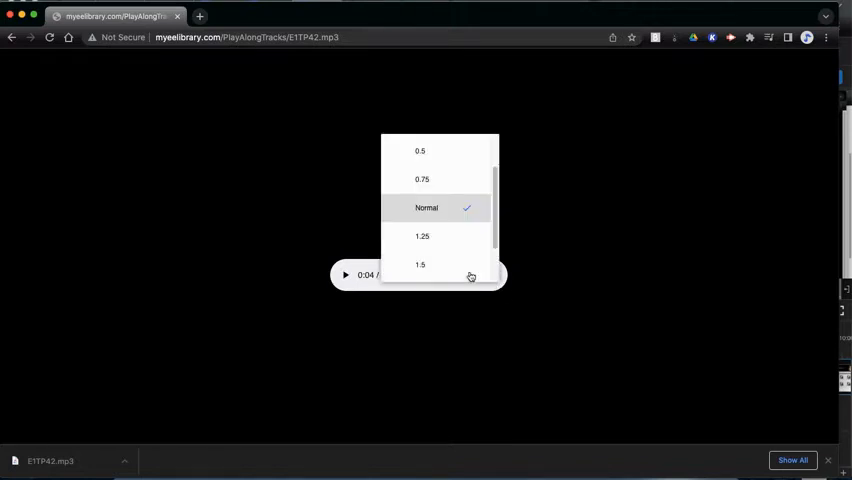
scroll("down", 3)
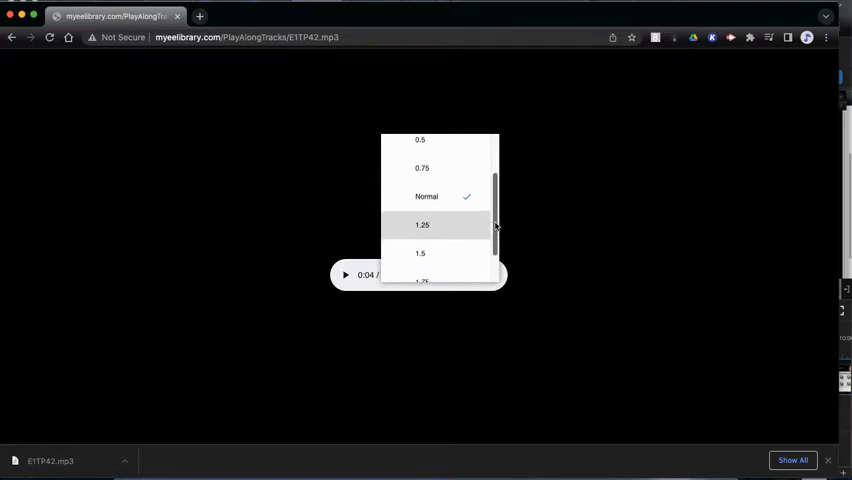
scroll("up", 3)
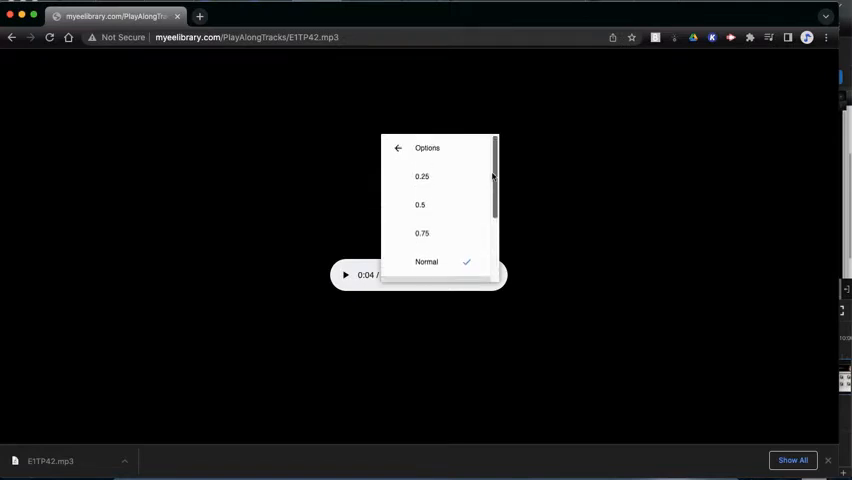
left_click(398, 148)
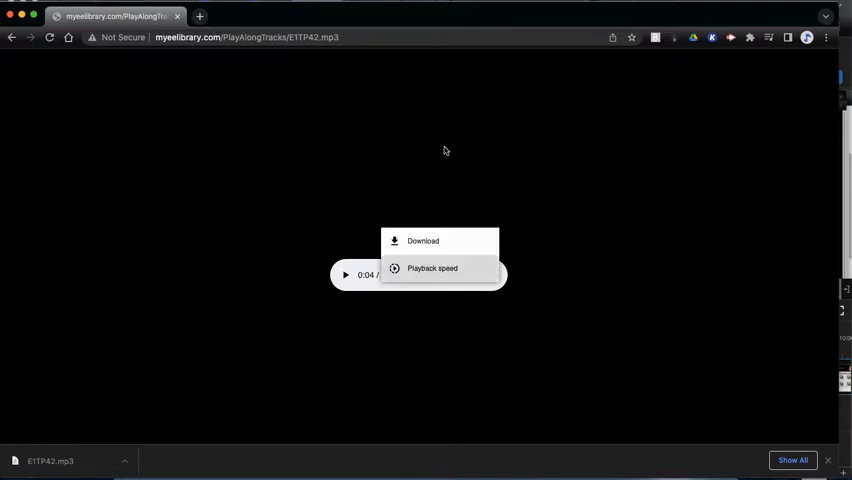
left_click(432, 268)
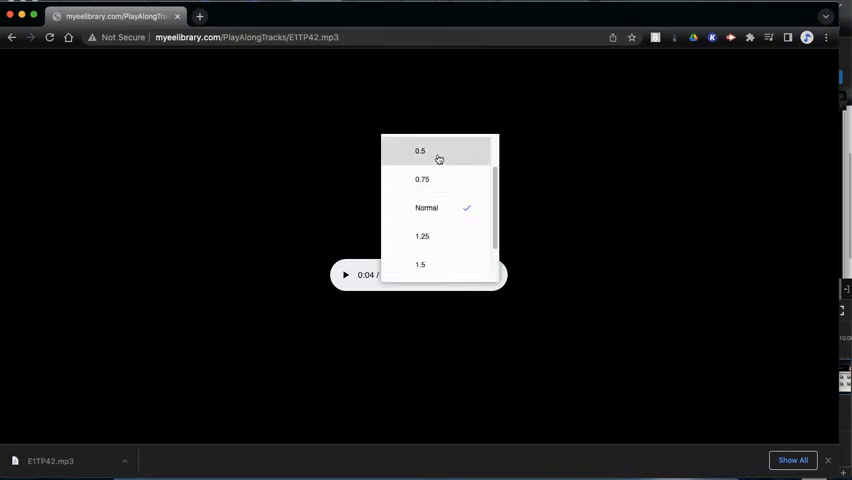
left_click(420, 151)
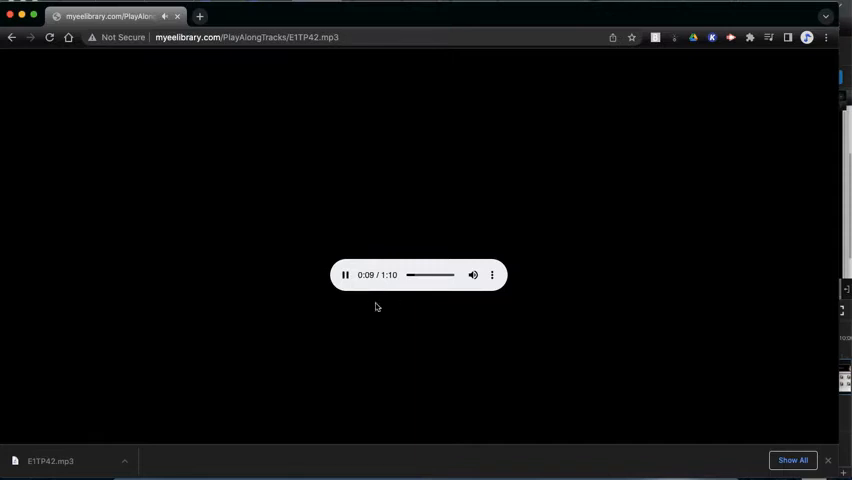
- Check E1TP42.mp3's playback speed options from the player's ⋮ menu
left_click(491, 275)
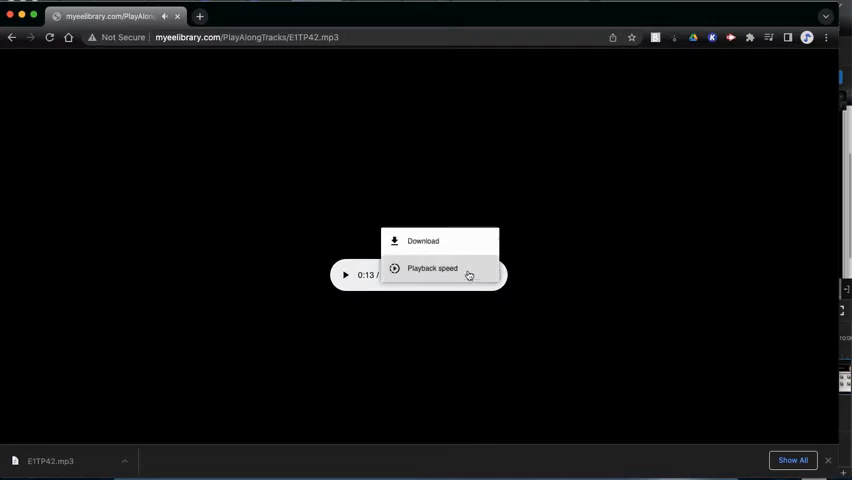
left_click(432, 268)
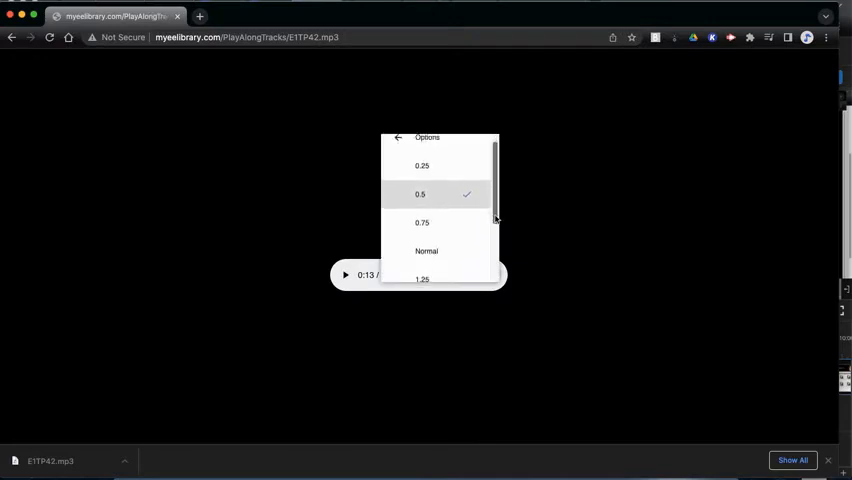
scroll("down", 3)
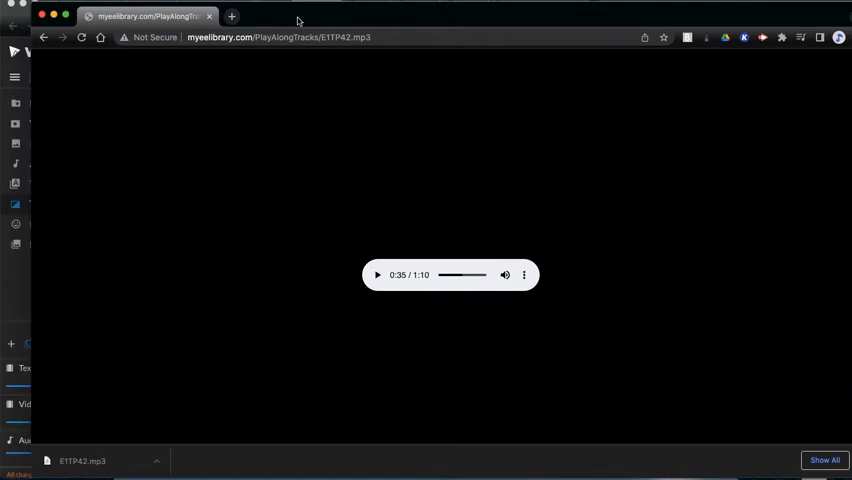
- Back in the library tab, close the Skip To My Lou player
left_click(17, 27)
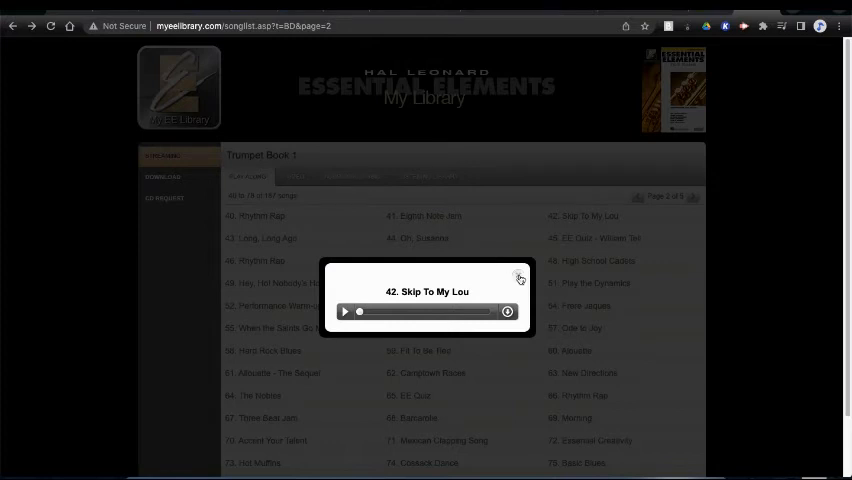
left_click(519, 278)
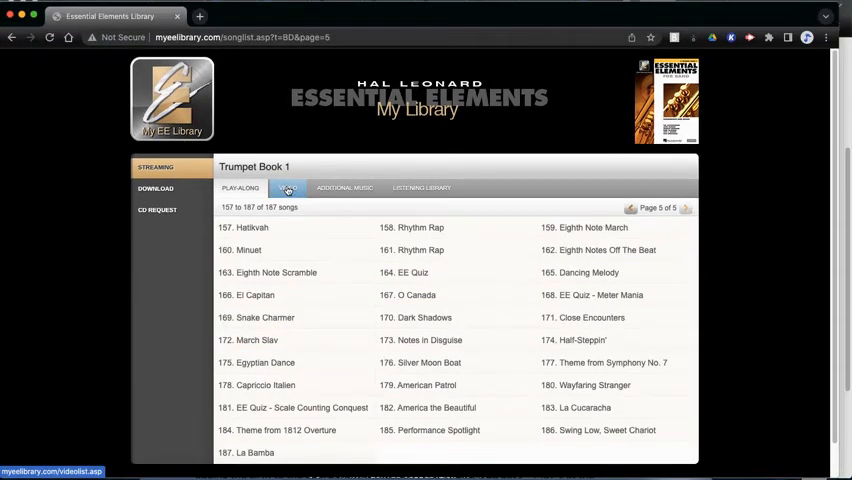
- Play the Trumpet Start-Up Video from the Video section to 0:34, pause, and close it
left_click(288, 188)
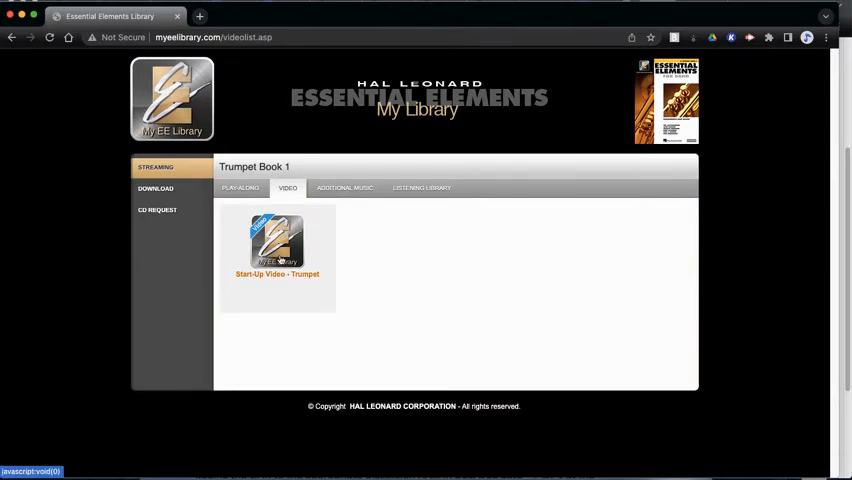
left_click(277, 243)
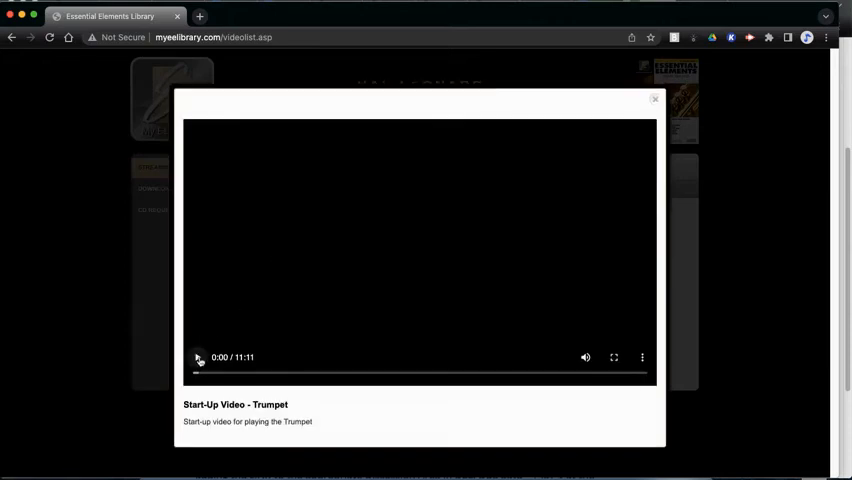
left_click(197, 358)
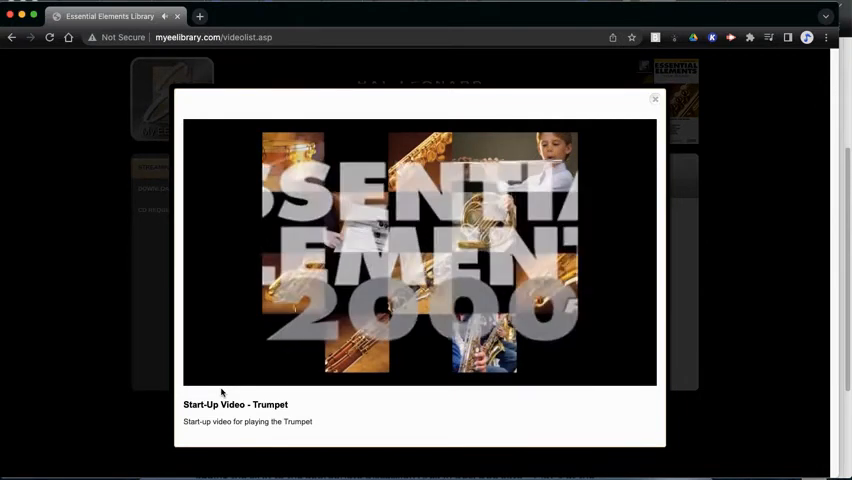
left_click(419, 250)
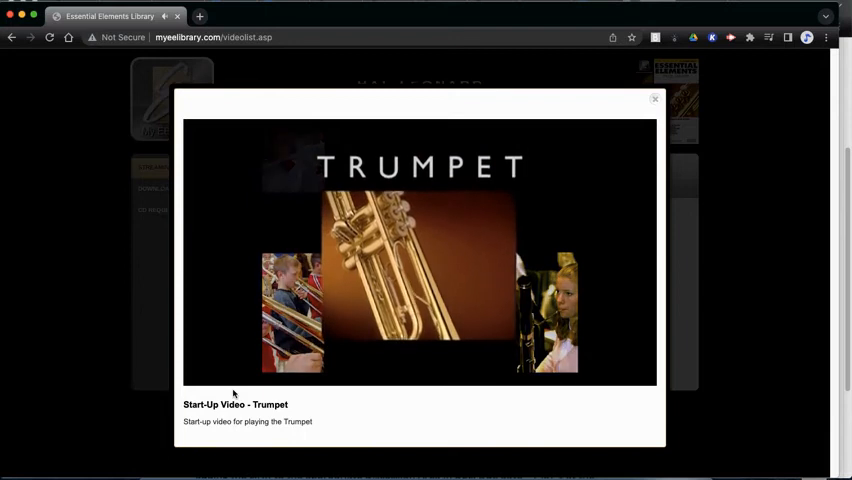
left_click(419, 250)
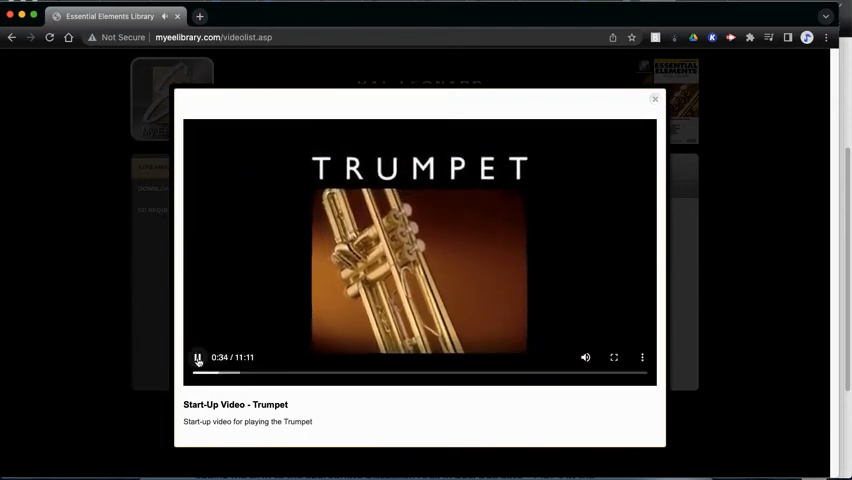
left_click(197, 357)
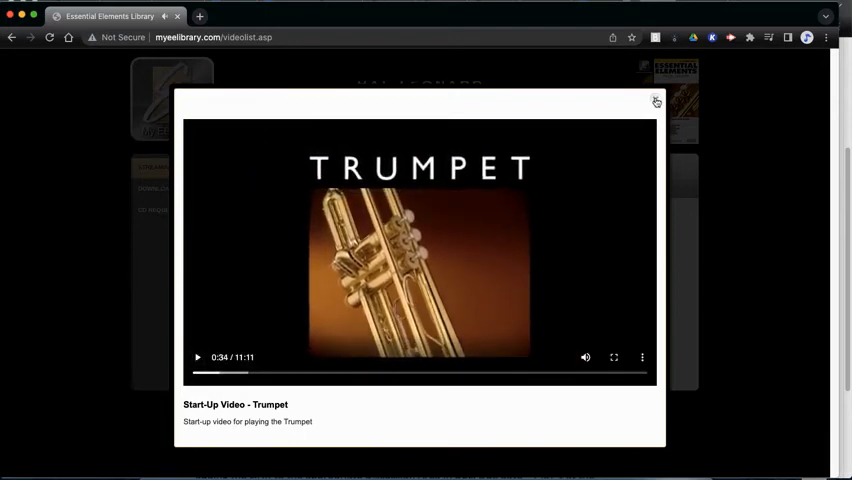
left_click(656, 102)
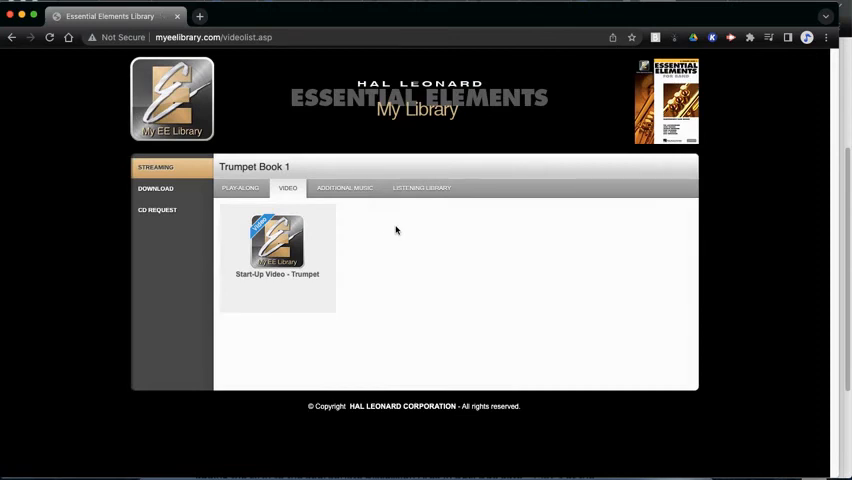
mouse_move(362, 230)
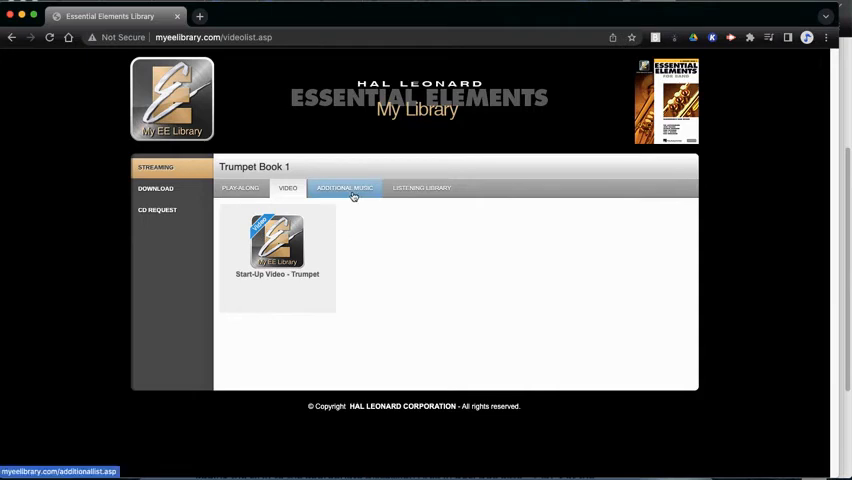
- Open Additional Music and scroll through the ten duet and trio PDFs
left_click(344, 188)
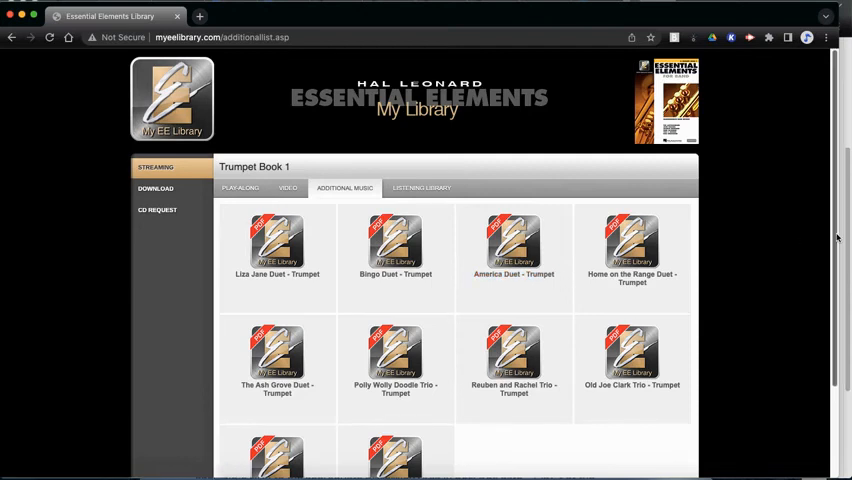
scroll("down", 3)
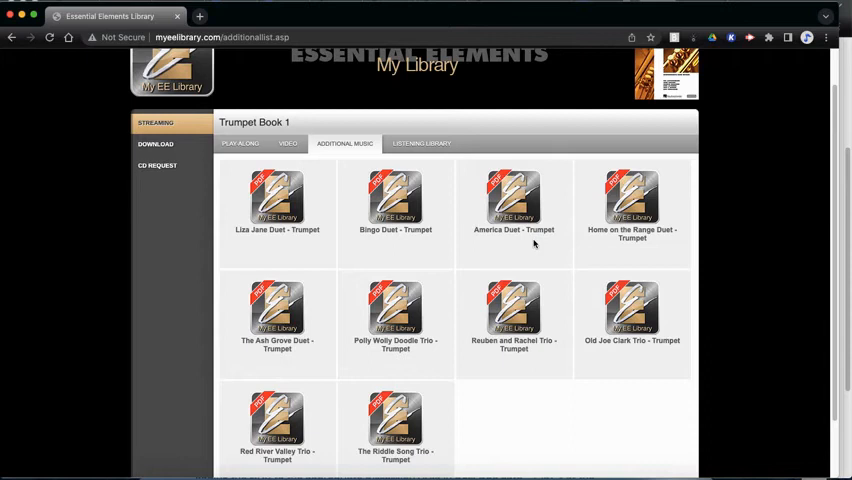
mouse_move(496, 264)
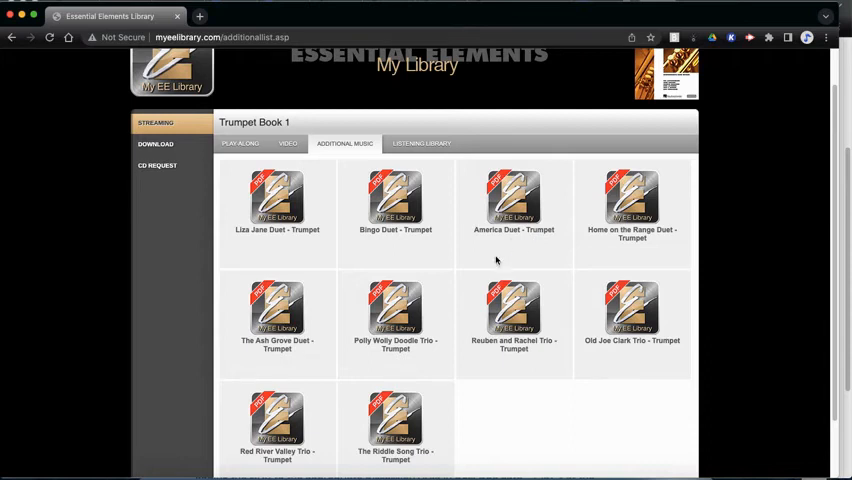
mouse_move(513, 229)
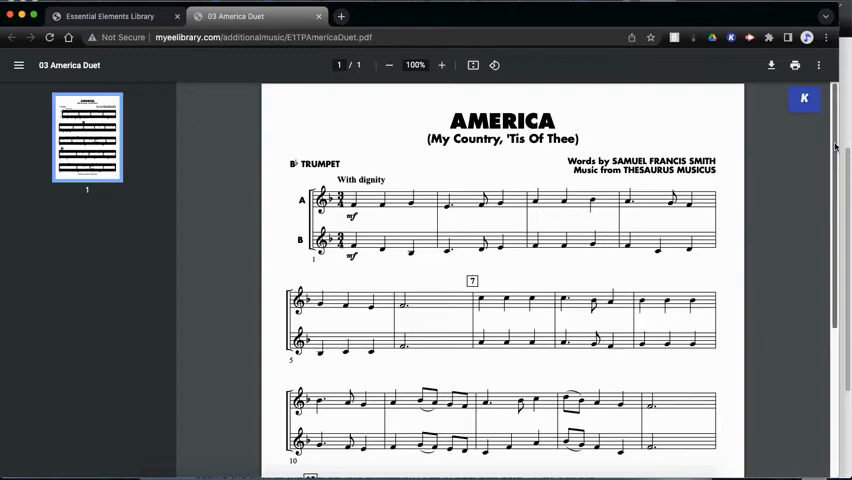
- Scroll through the America Duet trumpet PDF, then close its browser tab
scroll("down", 3)
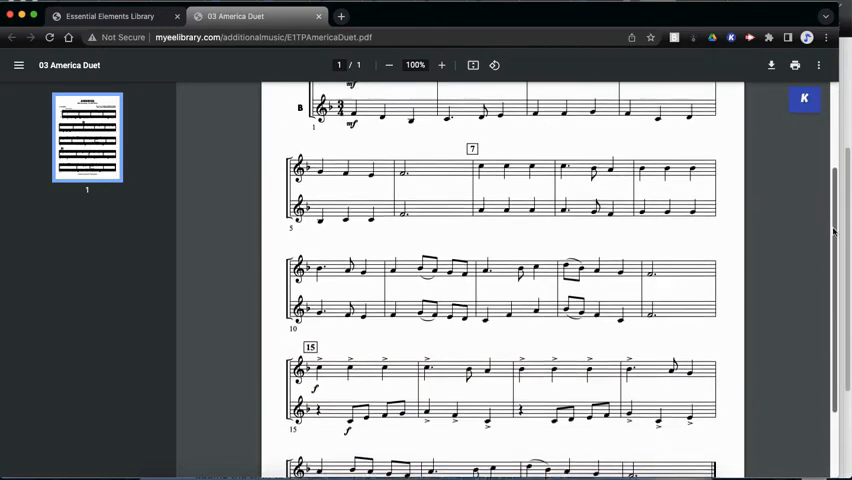
scroll("down", 3)
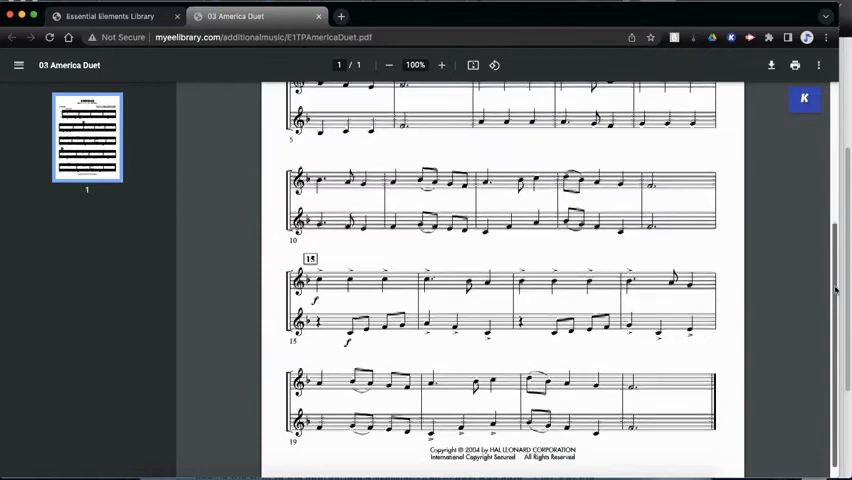
scroll("up", 3)
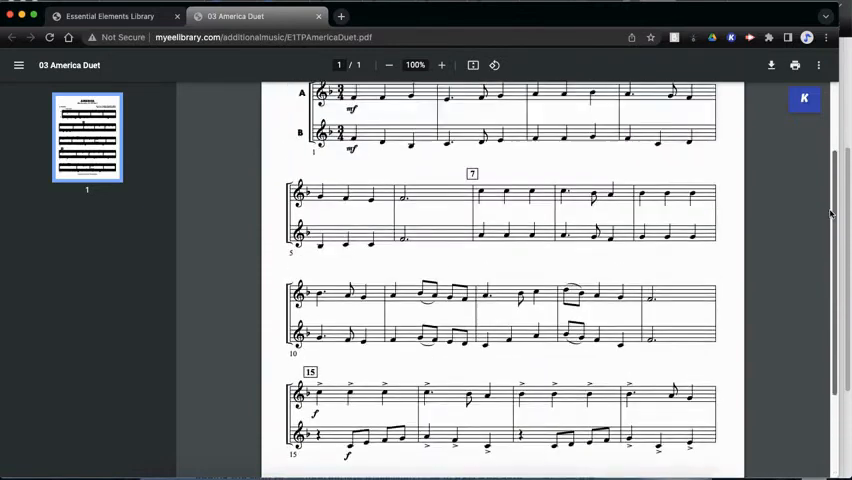
scroll("up", 3)
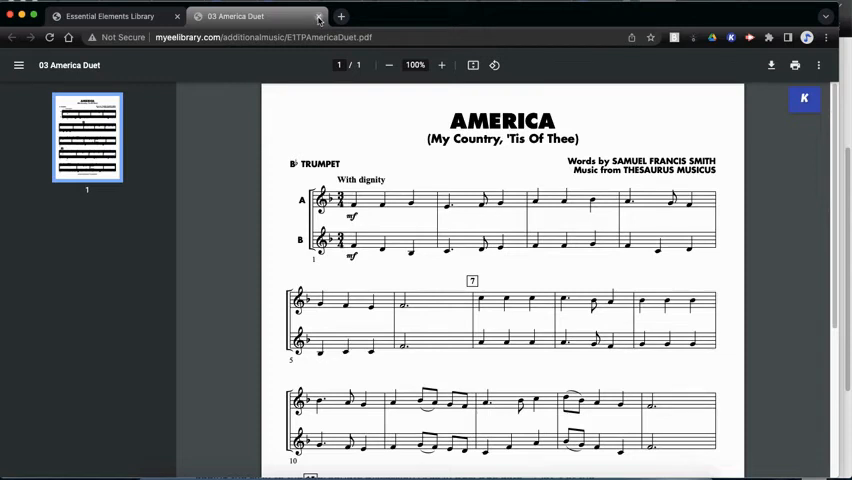
left_click(318, 16)
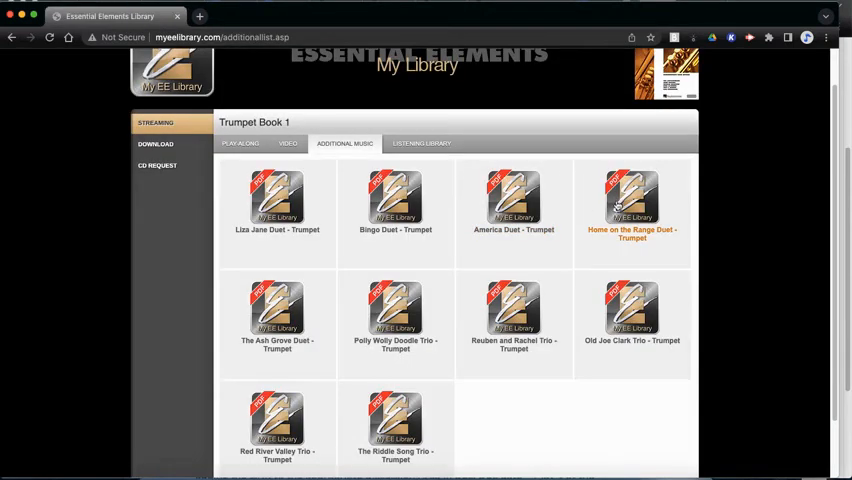
mouse_move(276, 328)
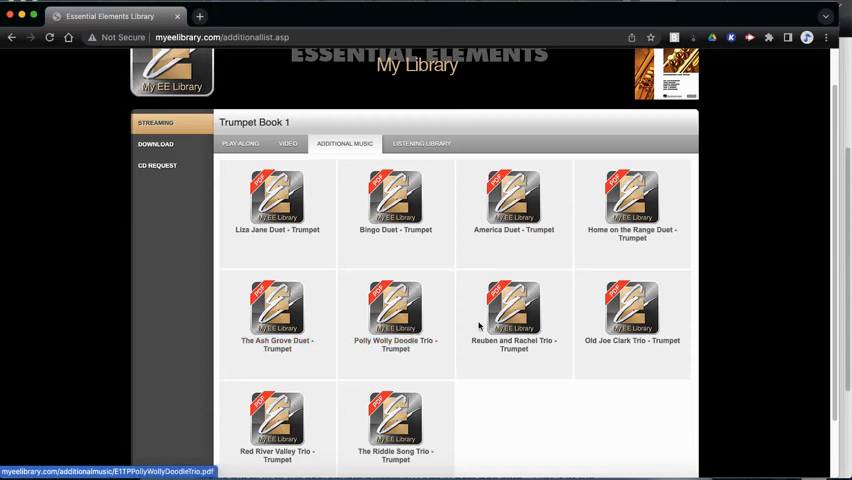
left_click(513, 310)
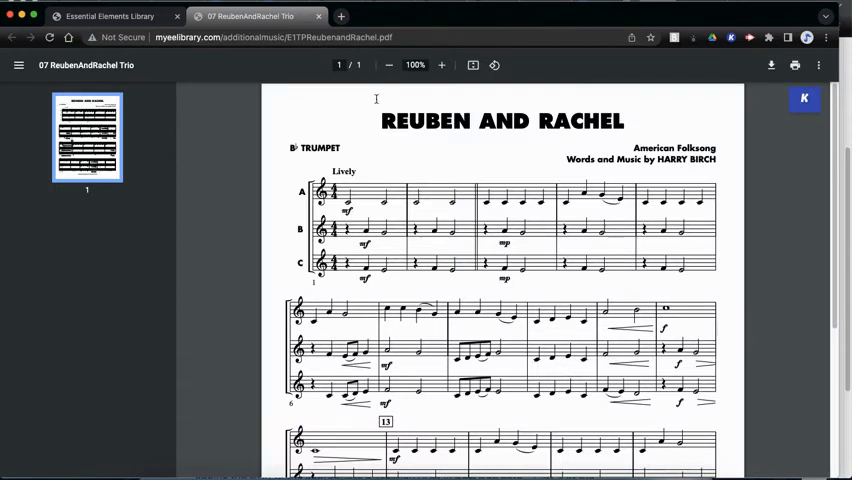
left_click(110, 16)
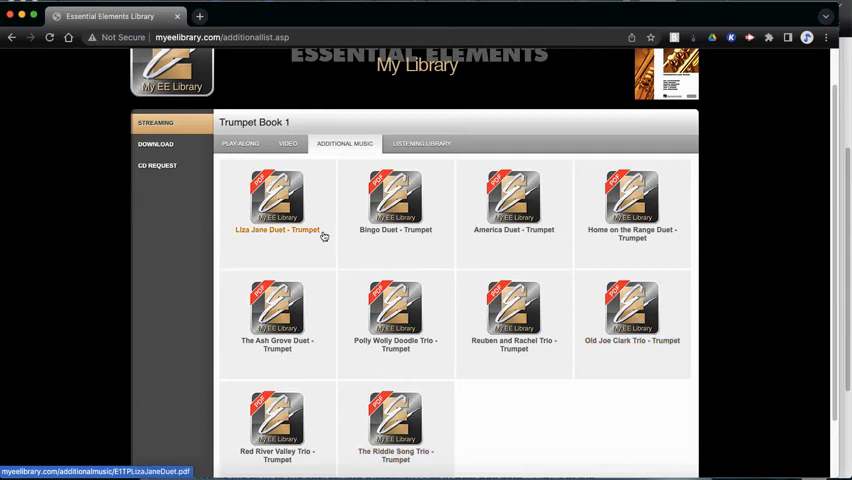
mouse_move(395, 229)
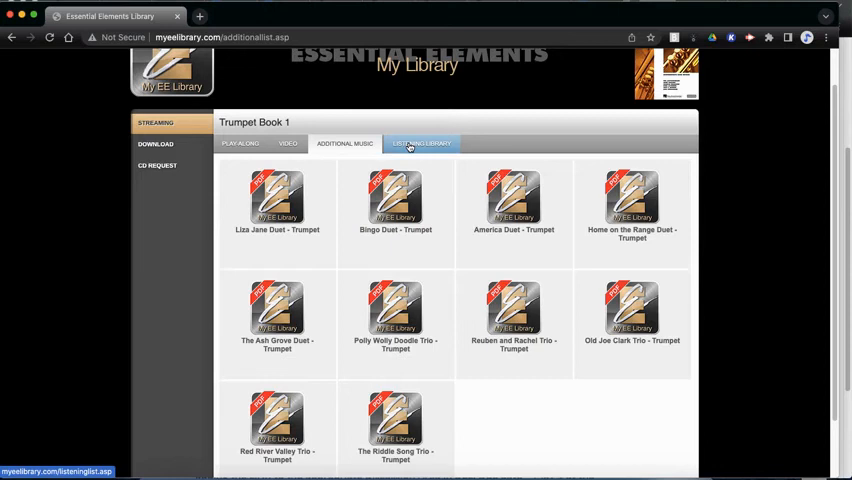
- Open Listening Library and browse the MP3s and PDFs from Bandroom Boogie to Washington Post March
left_click(421, 143)
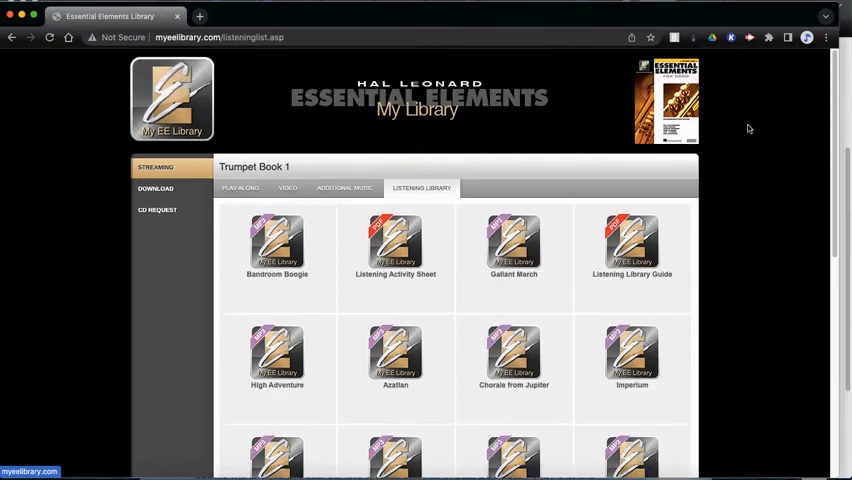
scroll("down", 3)
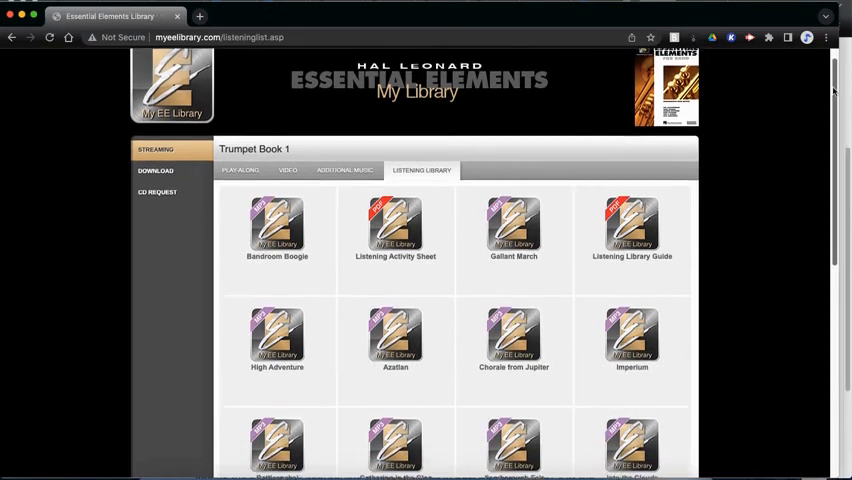
scroll("down", 3)
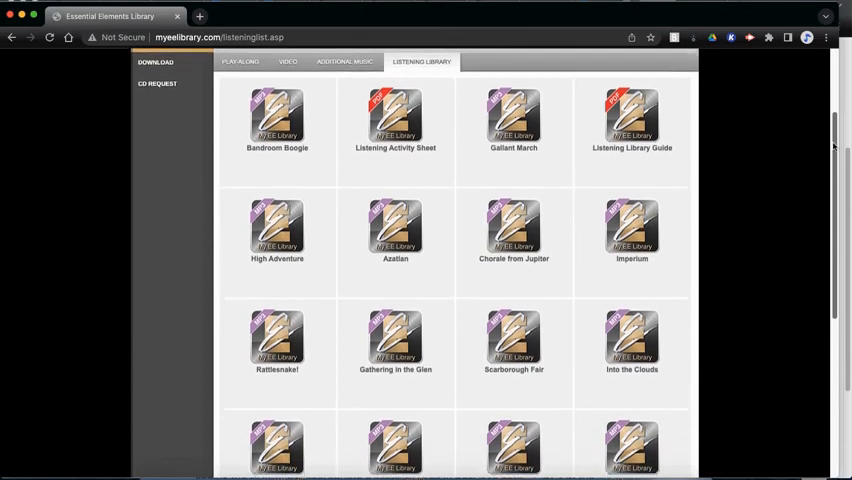
scroll("down", 3)
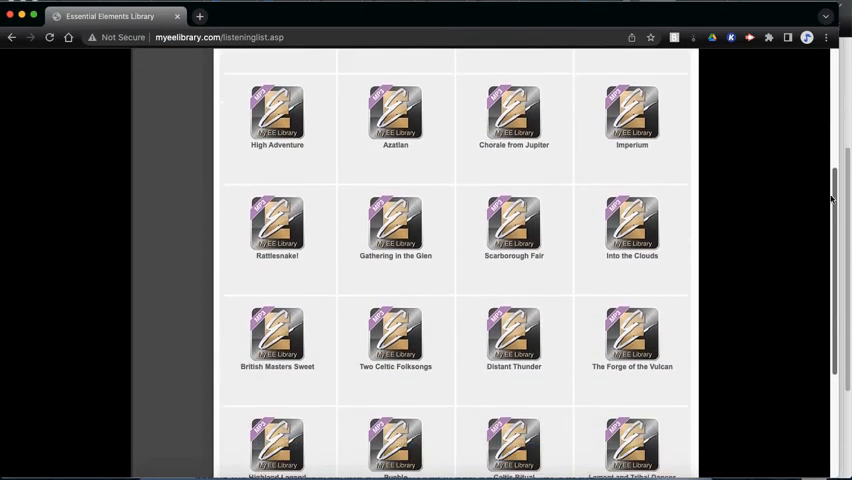
scroll("down", 3)
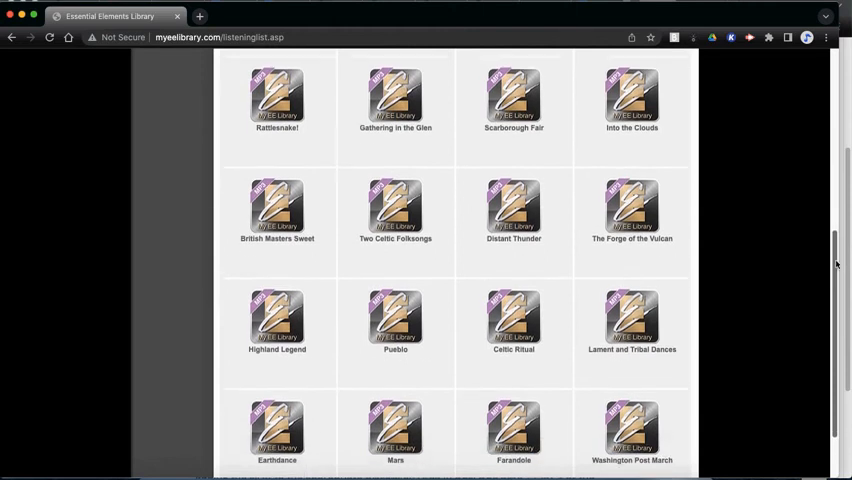
scroll("up", 3)
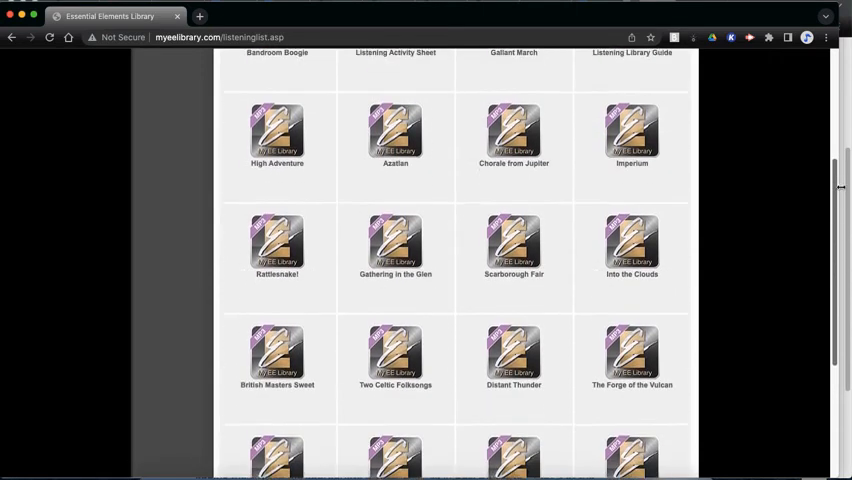
scroll("up", 3)
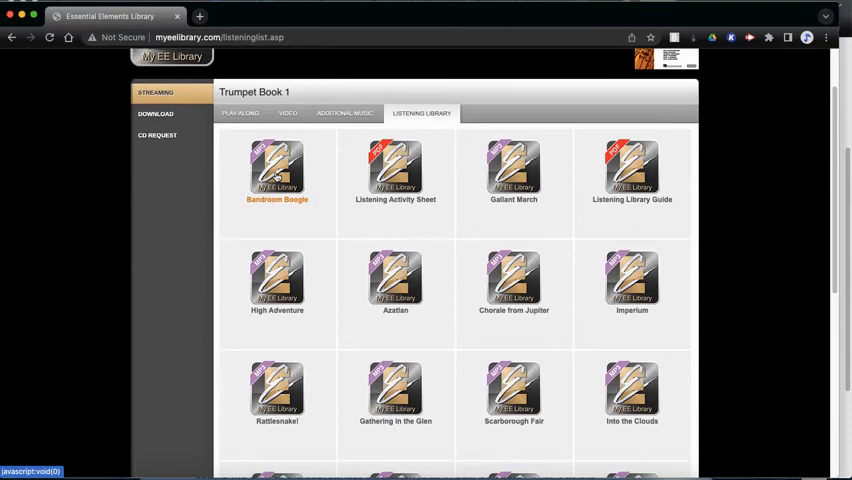
- Play Bandroom Boogie to 0:09, pause it, and close the audio player
left_click(277, 167)
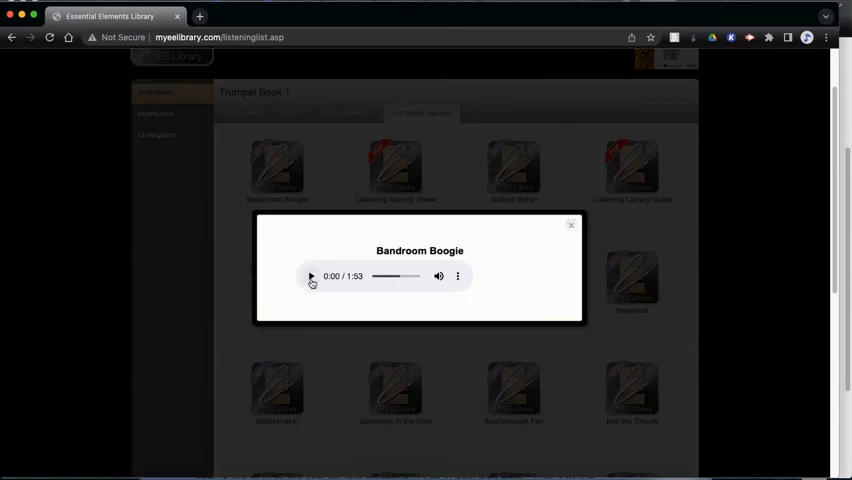
left_click(311, 276)
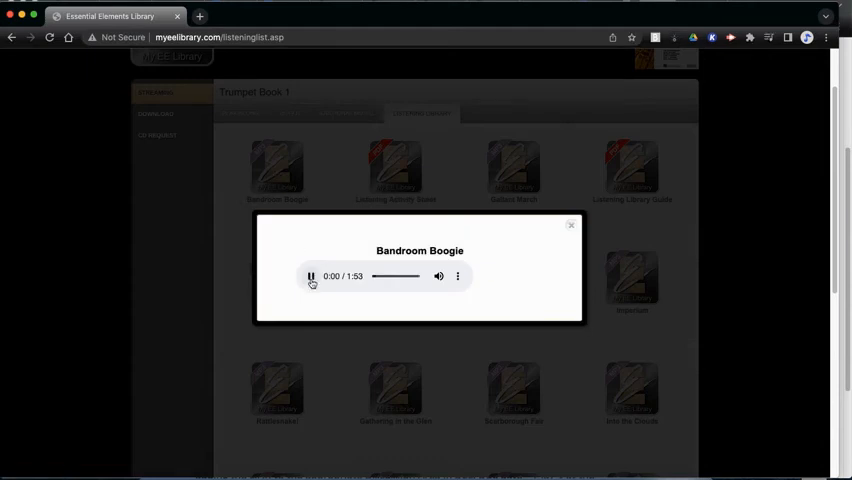
left_click(311, 276)
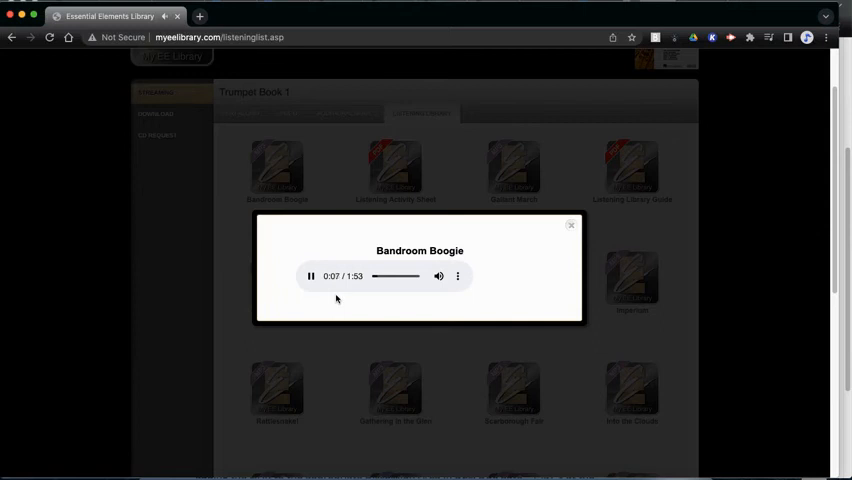
left_click(311, 276)
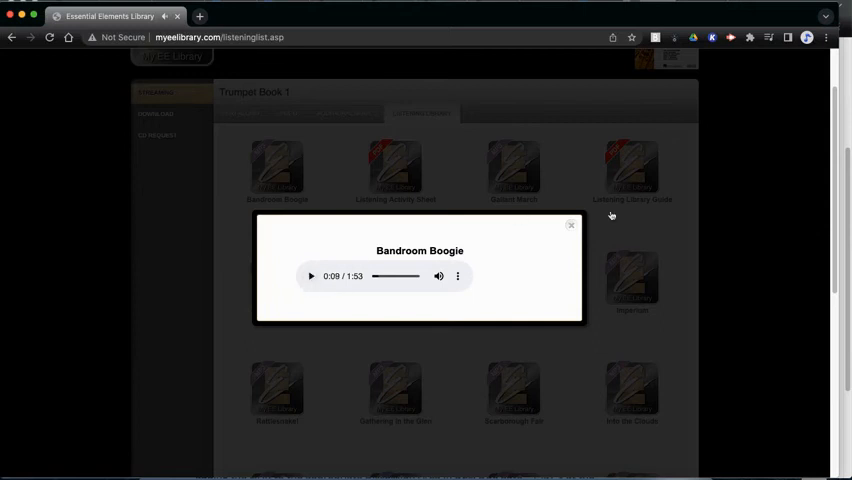
left_click(571, 225)
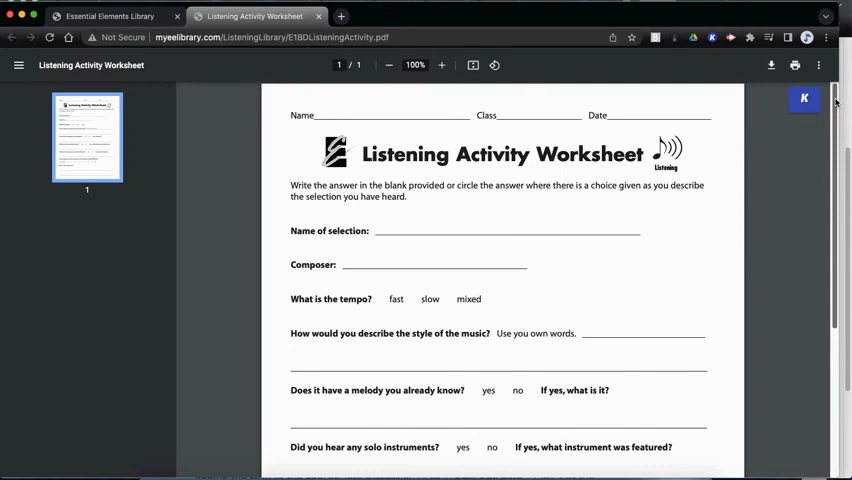
- Scroll through the Listening Activity Worksheet PDF and close its tab
scroll("down", 3)
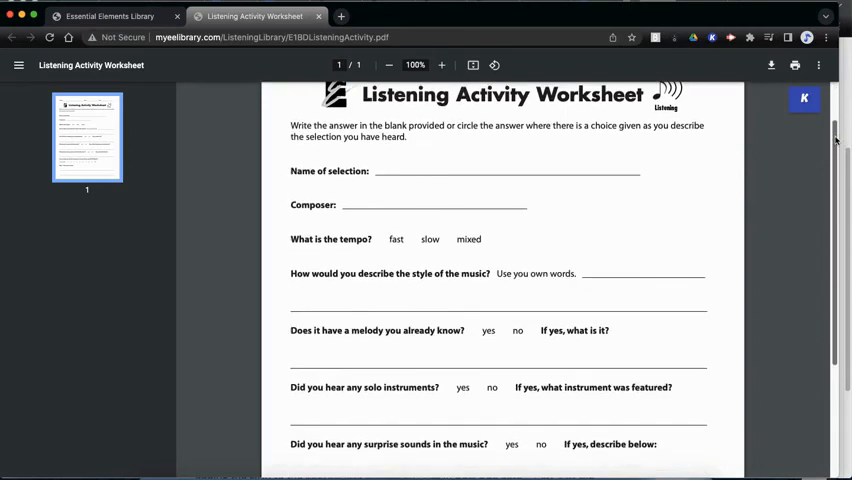
scroll("up", 3)
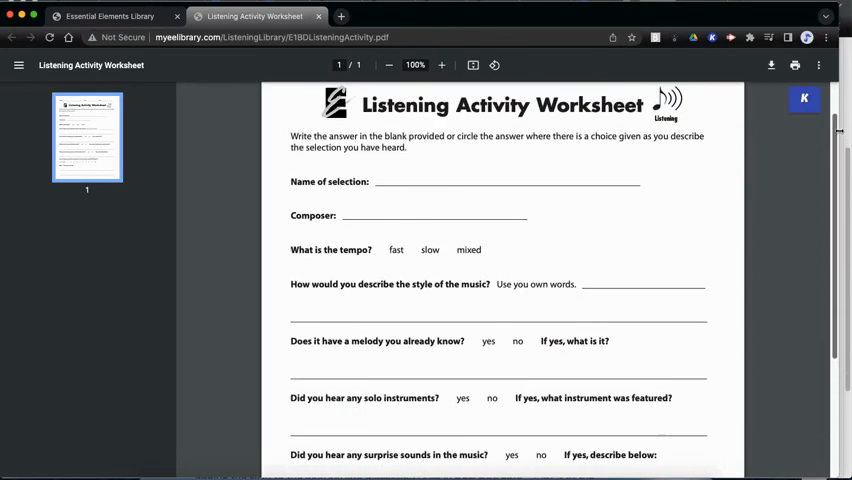
left_click(393, 181)
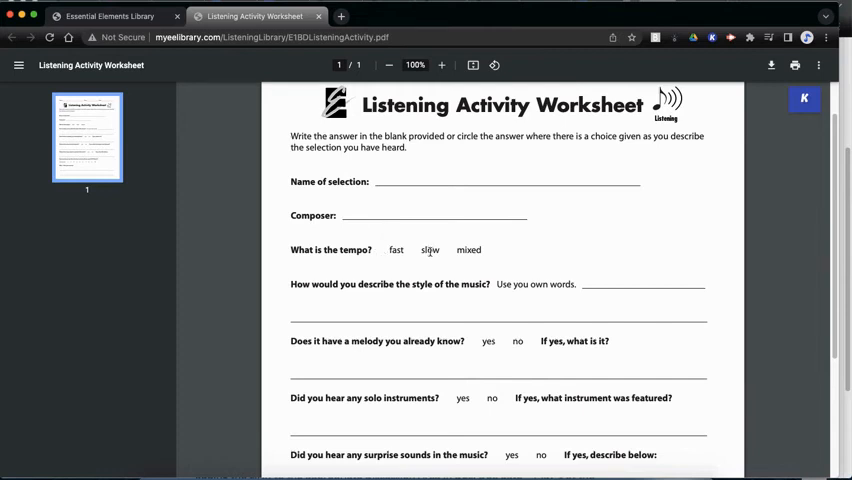
mouse_move(435, 323)
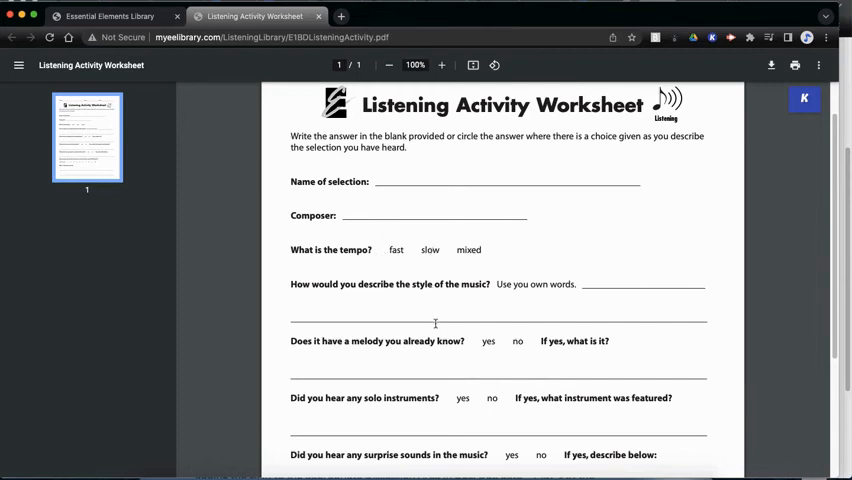
scroll("down", 3)
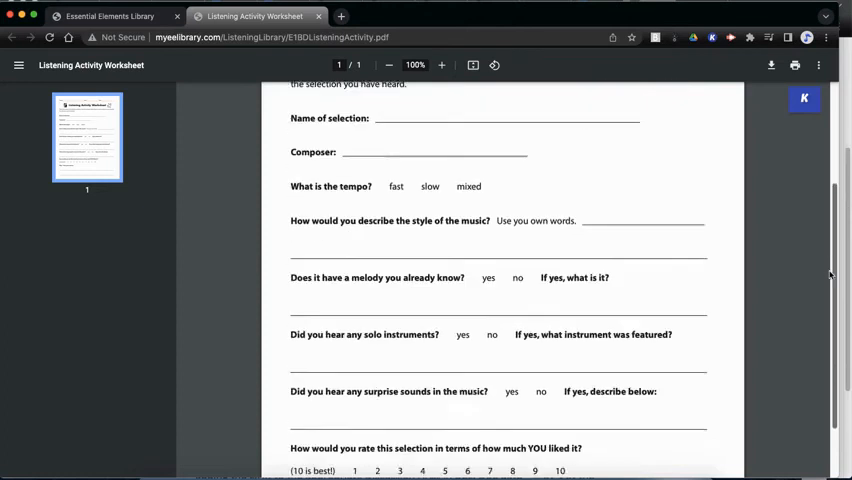
scroll("up", 3)
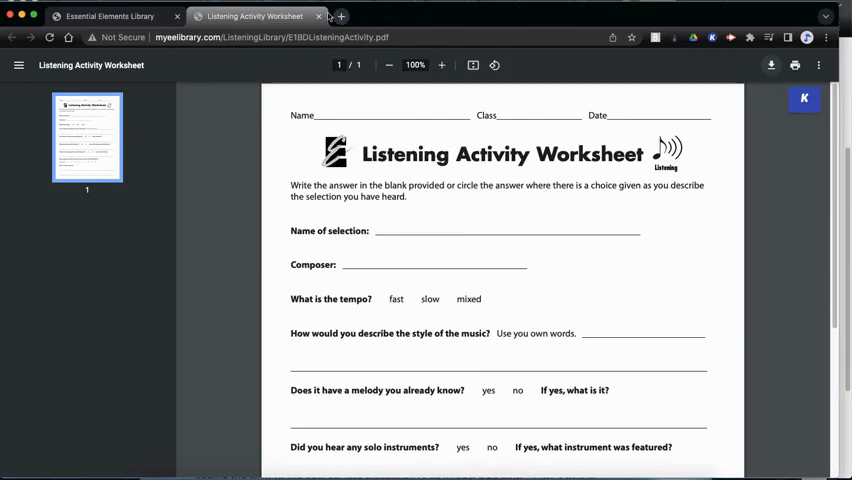
left_click(319, 16)
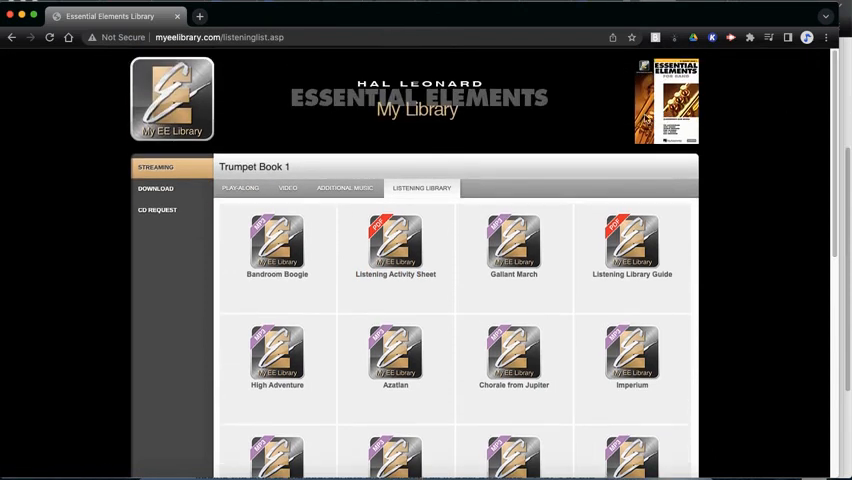
- Go to the Download section and download E1TPPlayAlong1.zip (Trumpet Play-Along Tracks 1-58)
left_click(155, 189)
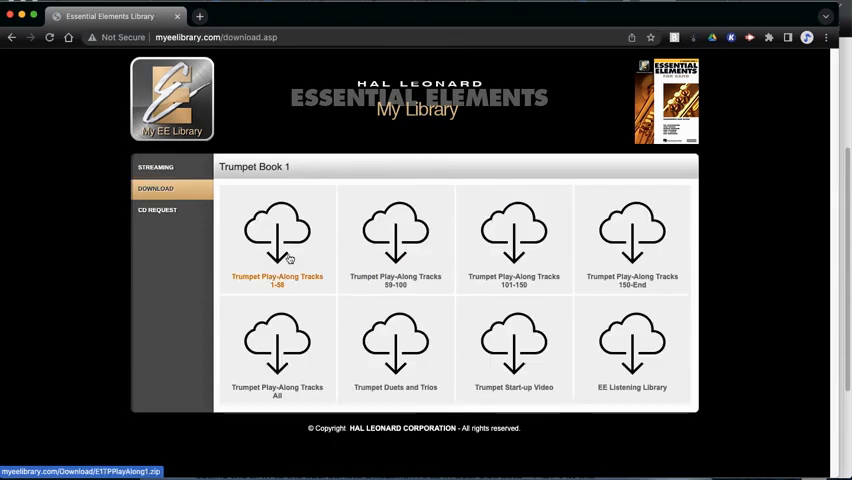
mouse_move(395, 237)
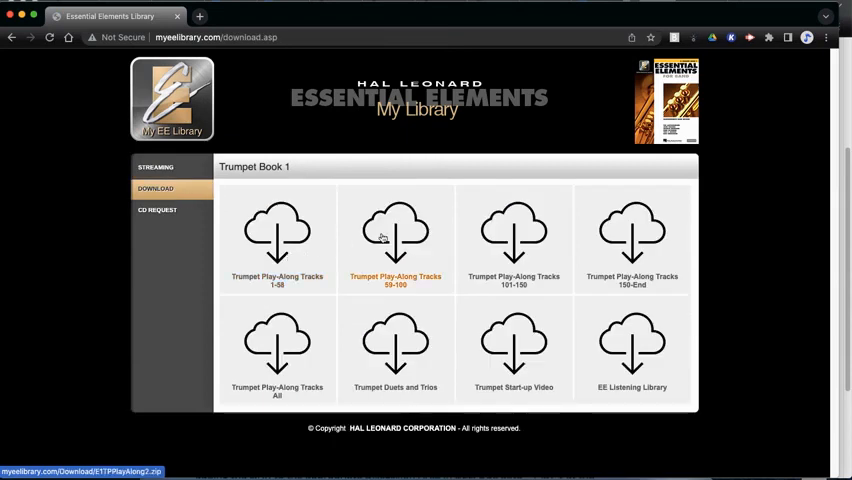
mouse_move(385, 228)
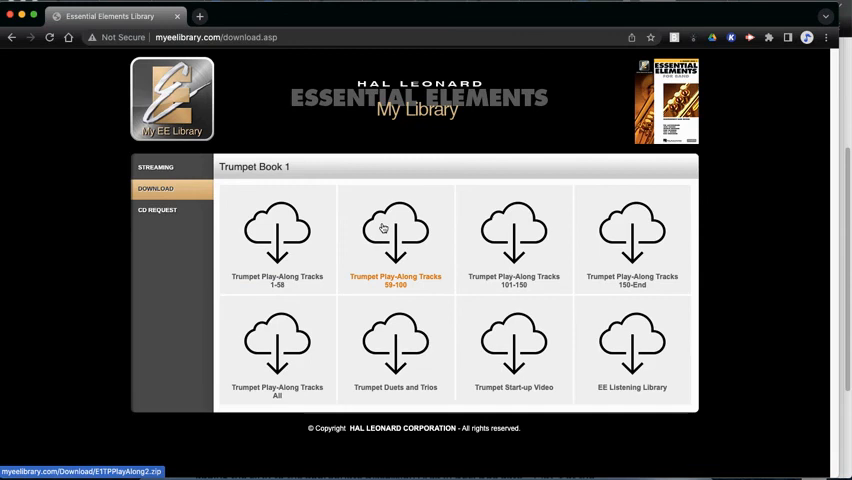
mouse_move(277, 240)
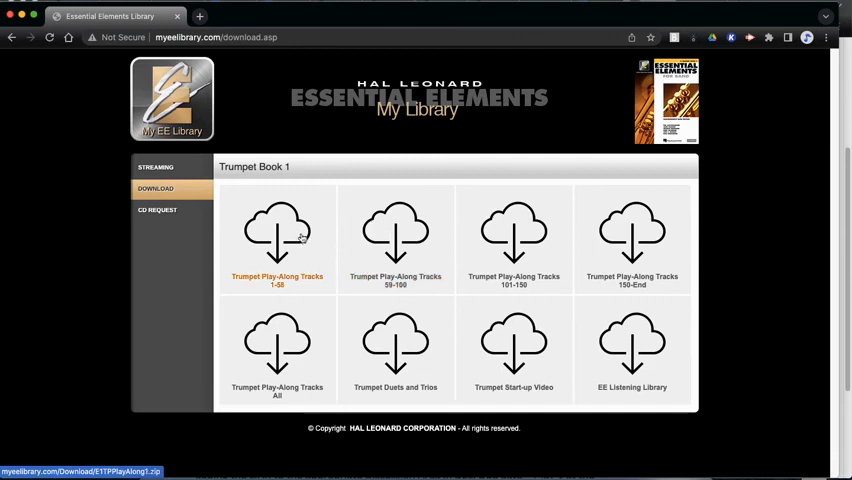
mouse_move(287, 232)
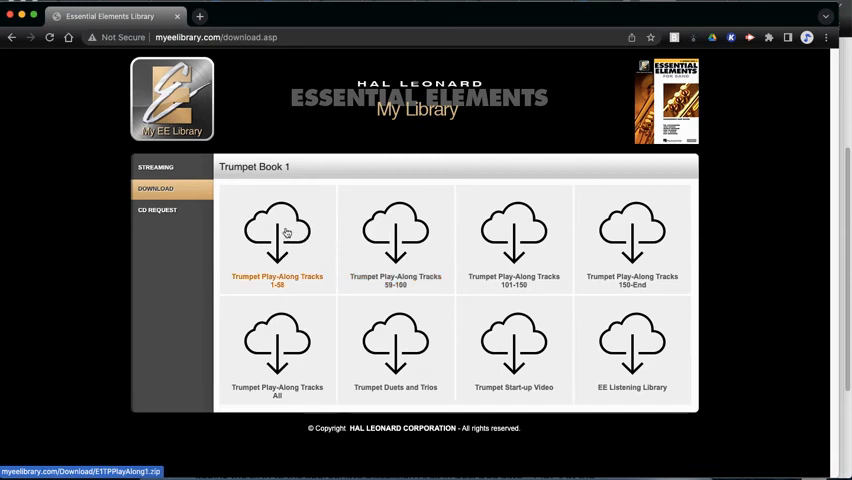
left_click(277, 231)
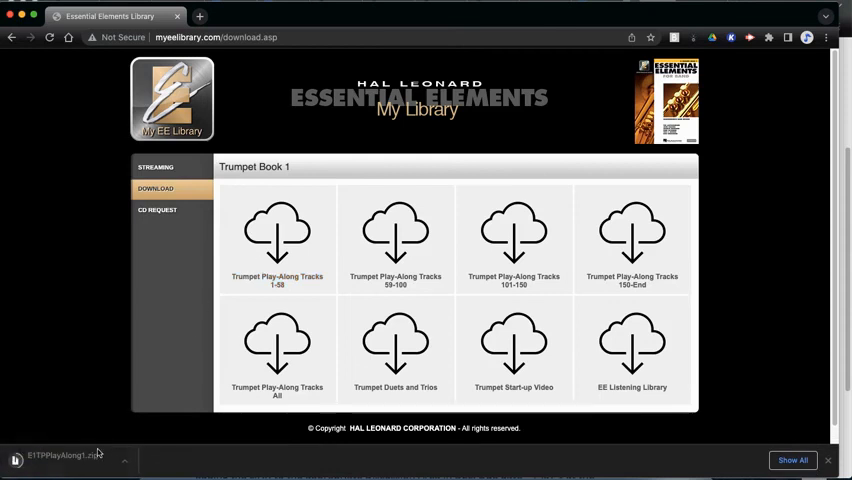
mouse_move(95, 457)
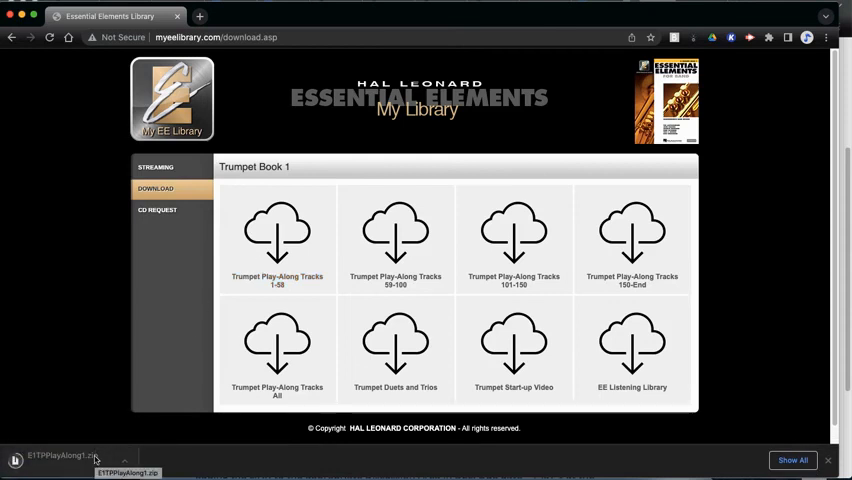
mouse_move(108, 451)
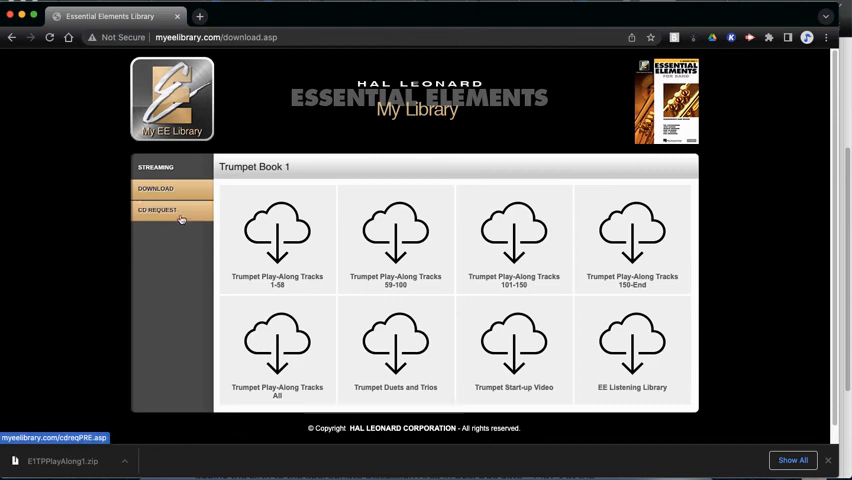
- Open CD Request to view the order-CD-Rom and create-audio-CD options
left_click(156, 210)
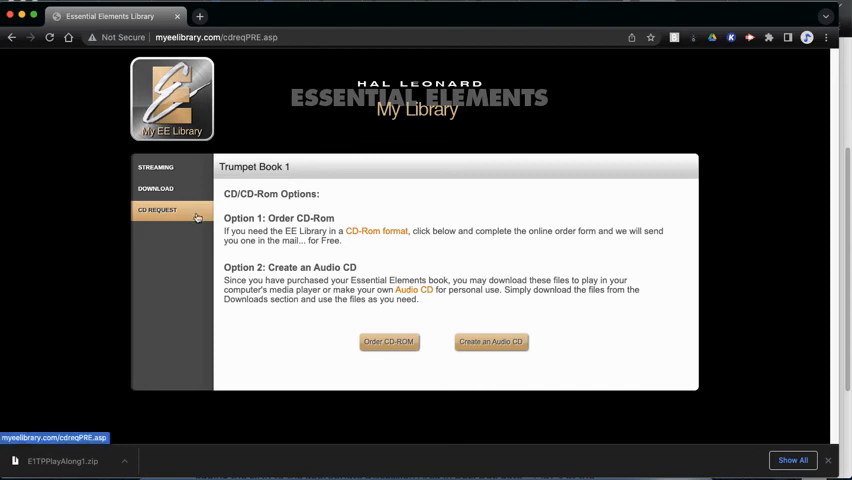
mouse_move(372, 194)
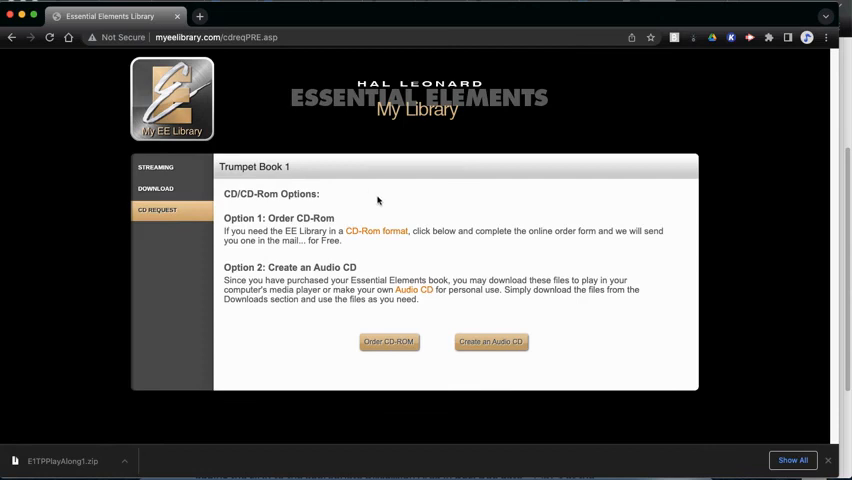
mouse_move(408, 196)
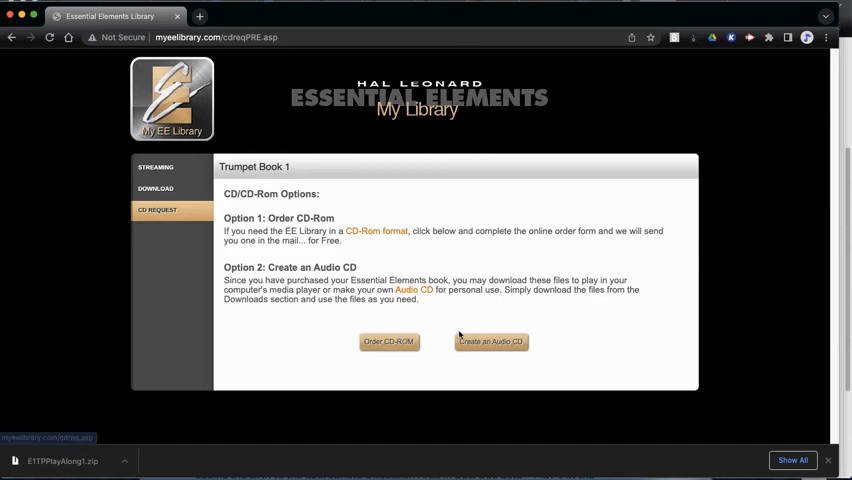
left_click(389, 341)
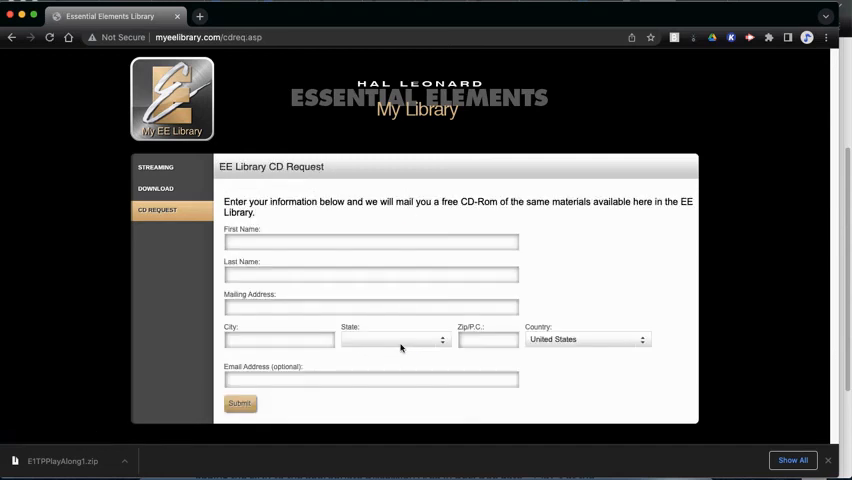
mouse_move(320, 263)
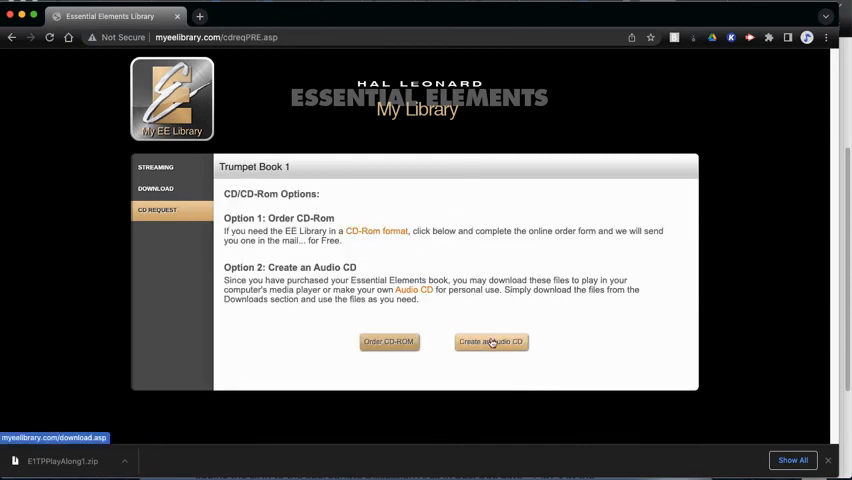
- Choose Create an Audio CD to reach the Trumpet Book 1 Download section
left_click(155, 189)
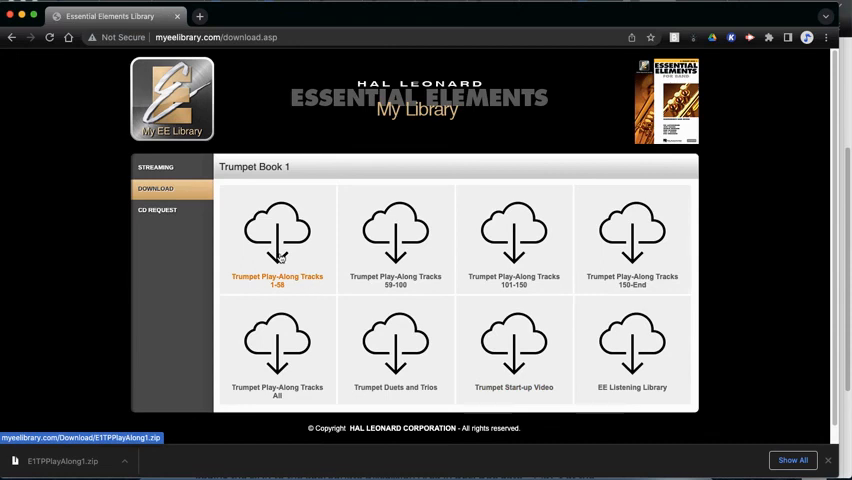
mouse_move(299, 250)
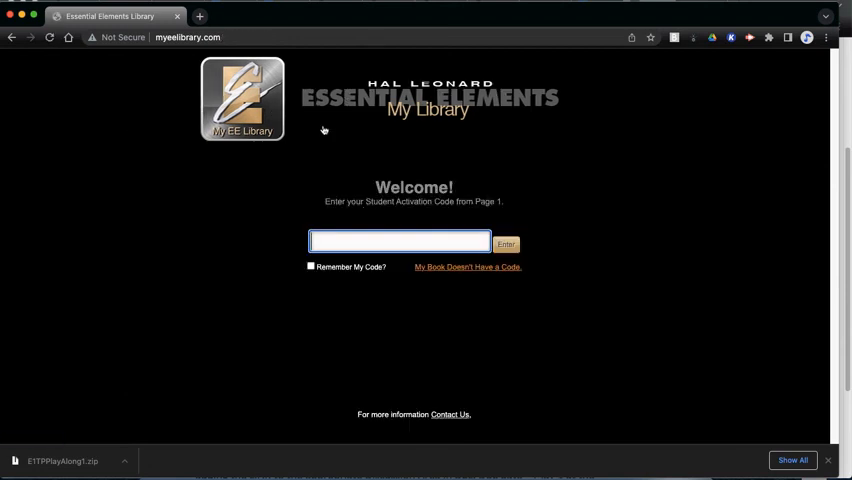
mouse_move(367, 120)
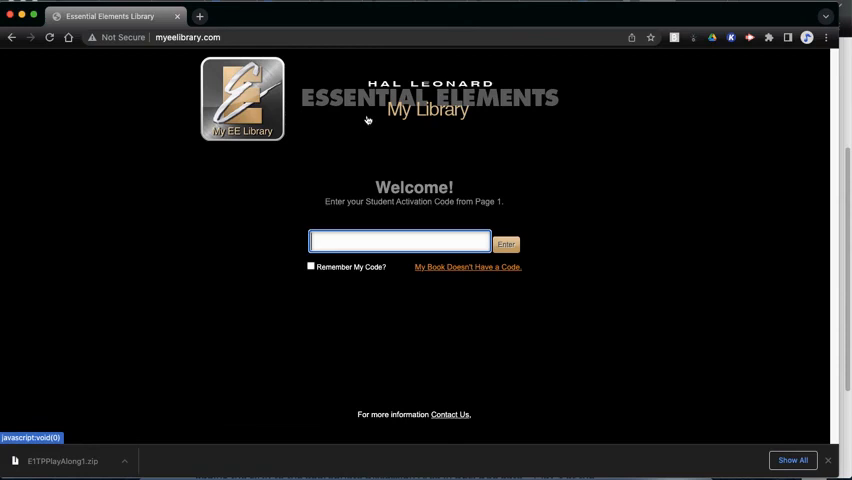